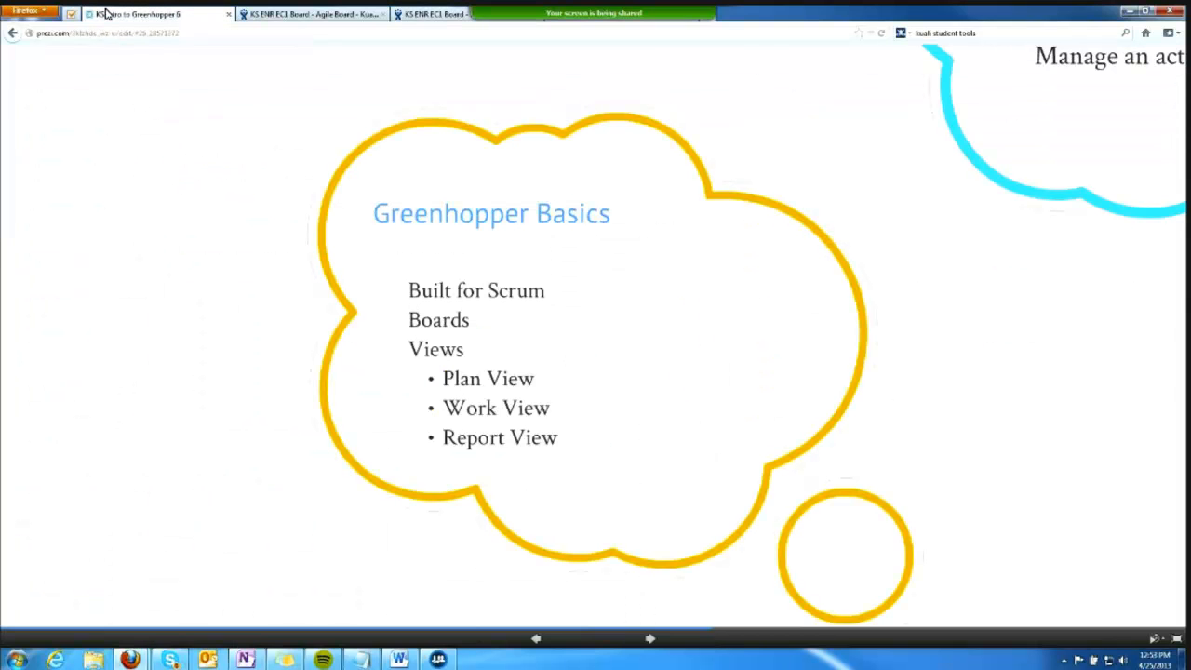
- Advance the Prezi from the Greenhopper Basics slide to Everyday Tasks
click(650, 638)
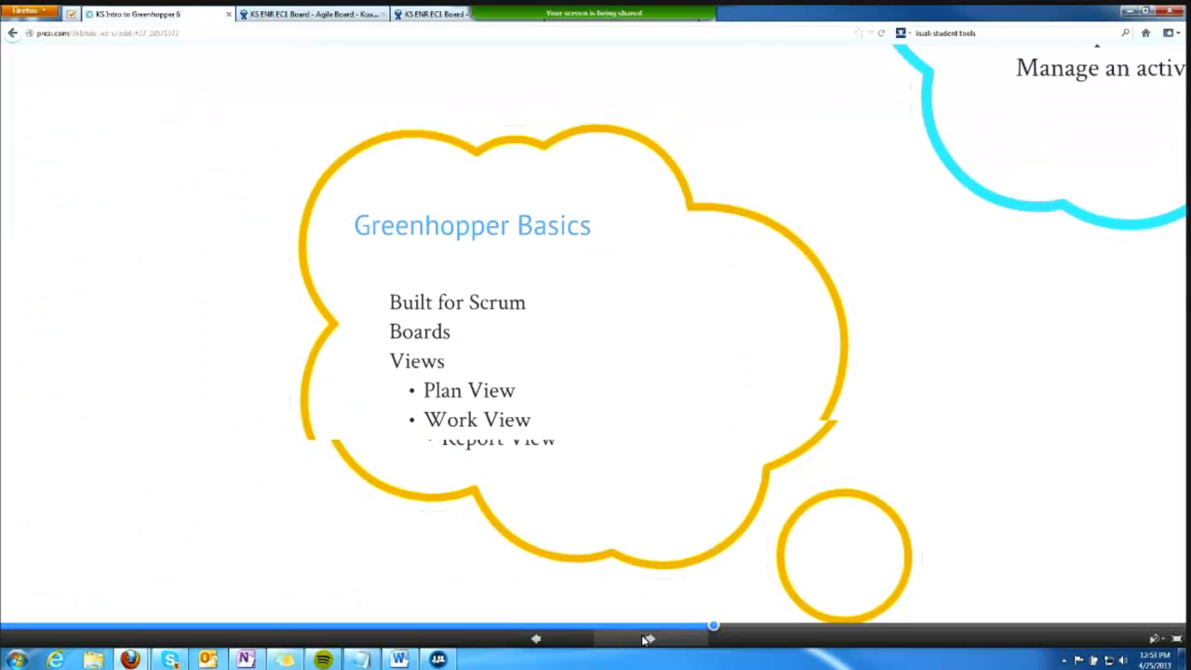
click(647, 638)
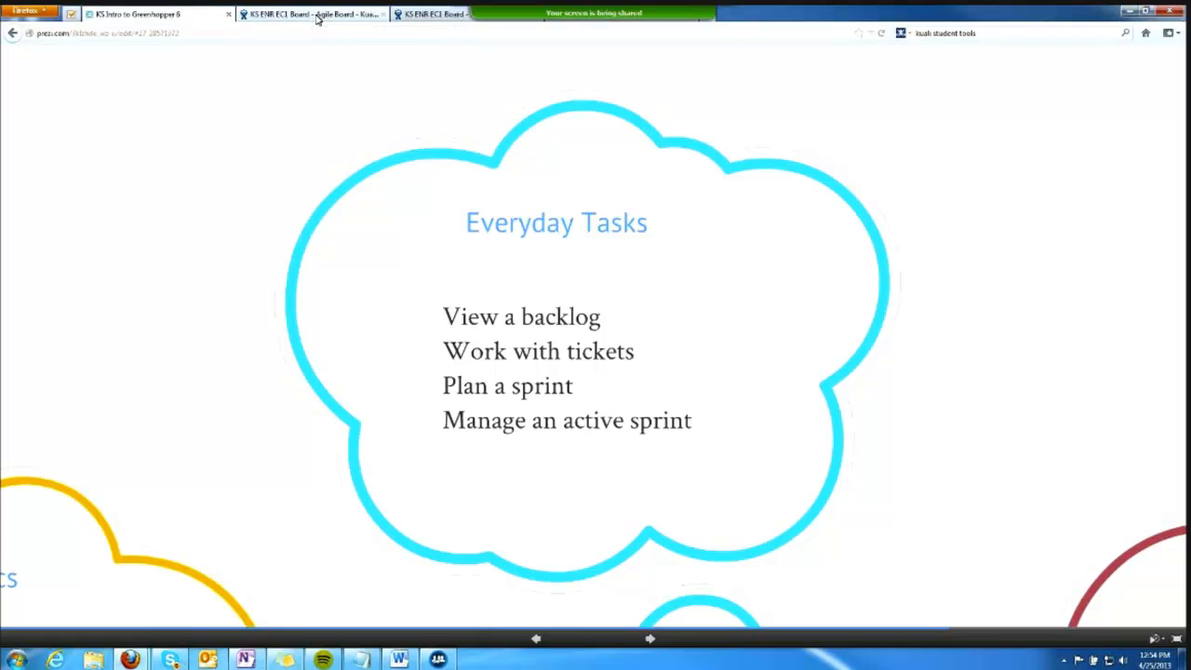
- Switch to the KS ENR EC1 Board tab and show its Plan view backlog
click(312, 14)
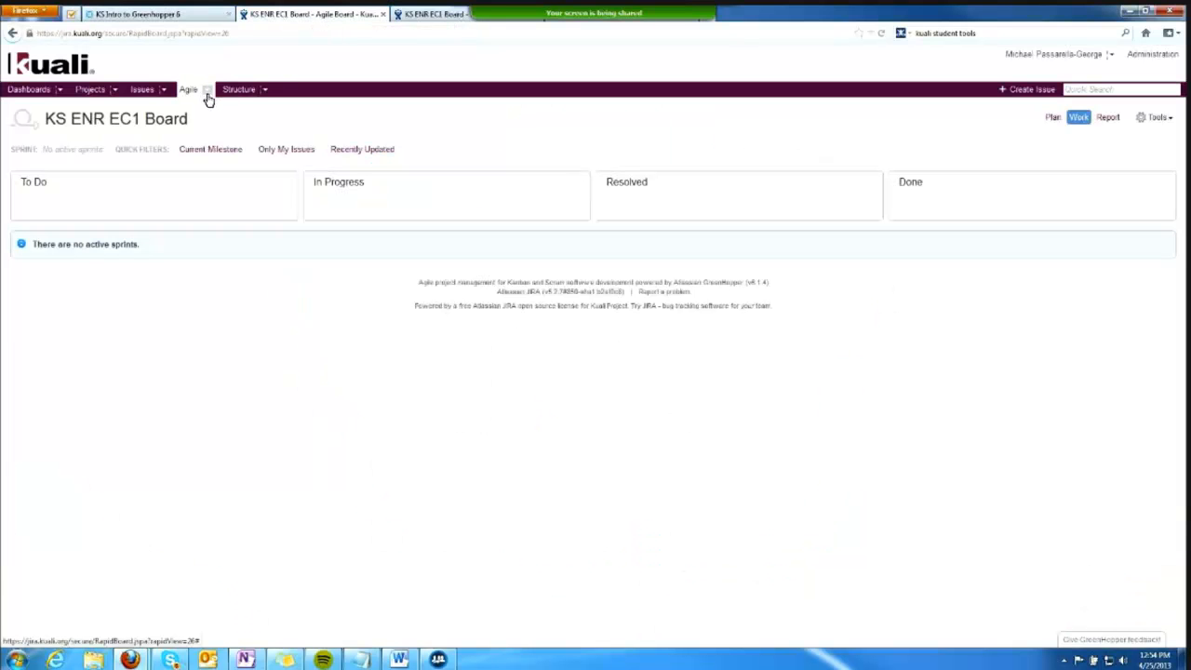
click(1052, 117)
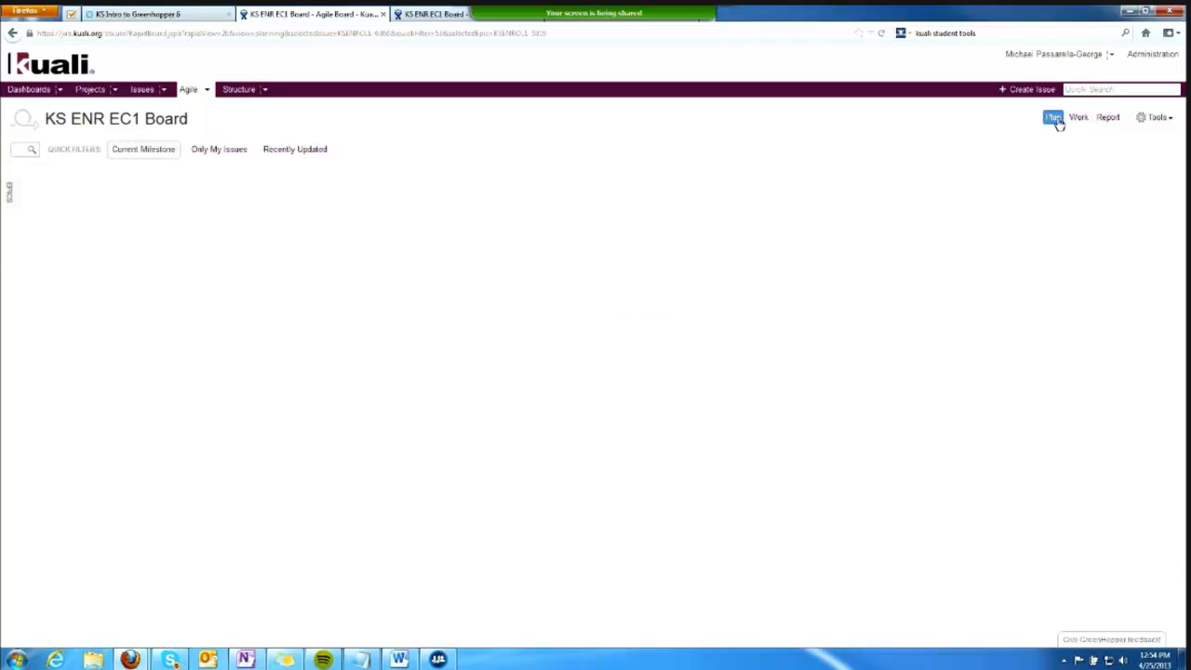
click(1052, 117)
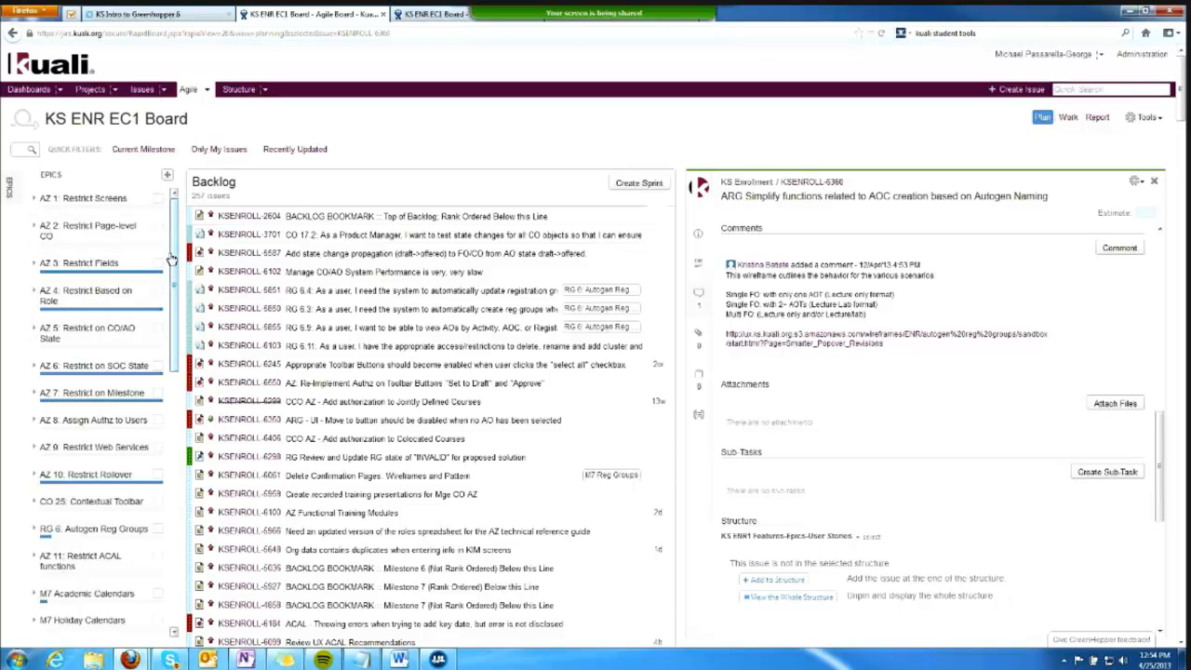
mouse_move(293, 193)
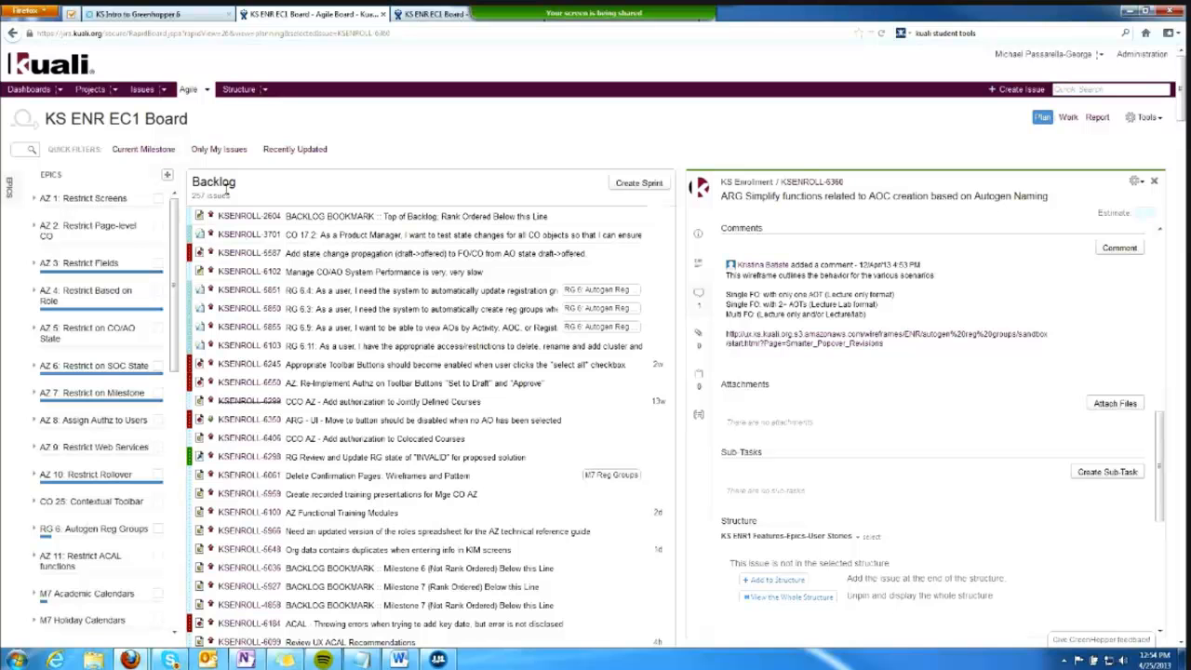
mouse_move(240, 208)
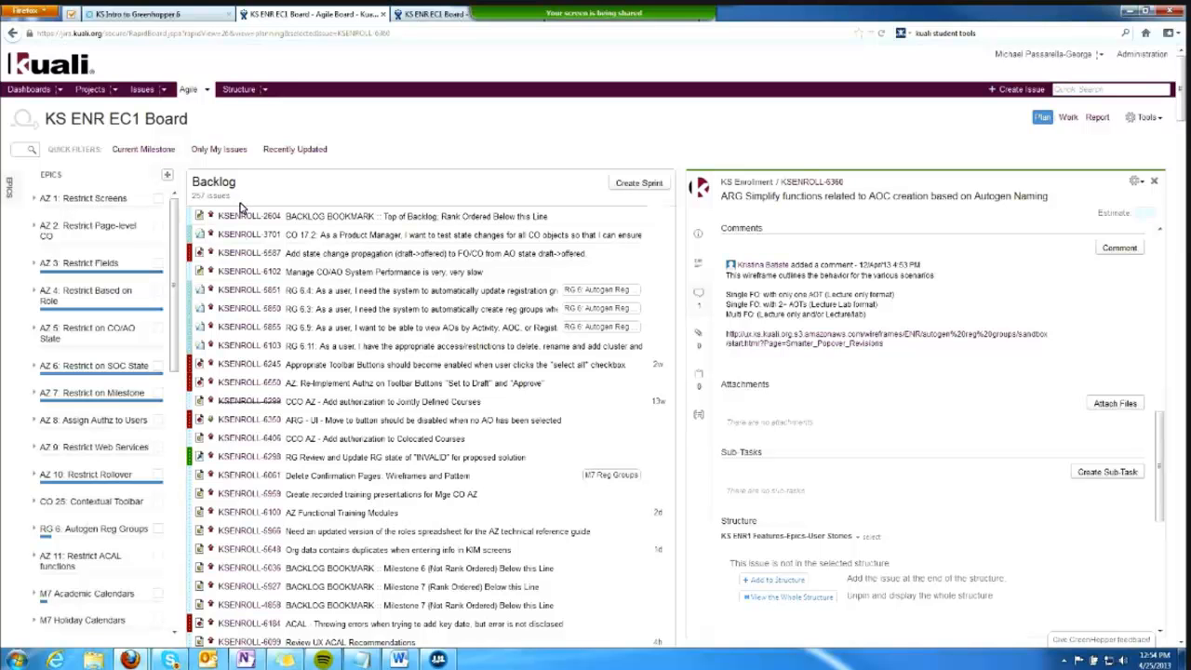
click(208, 89)
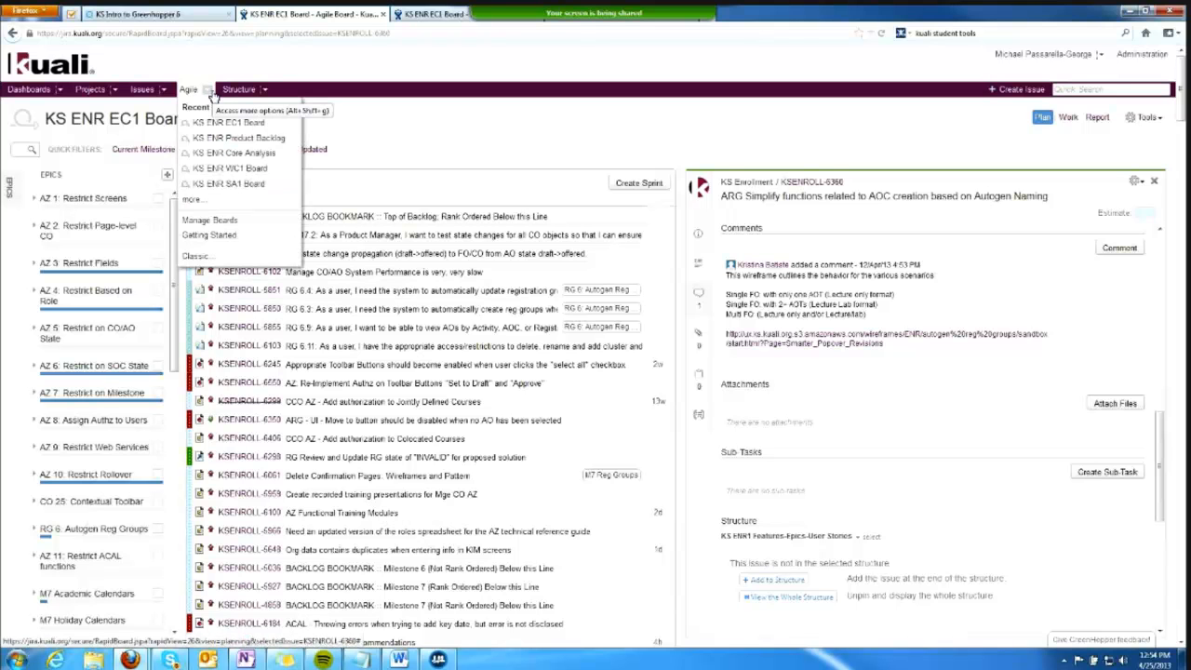
mouse_move(238, 137)
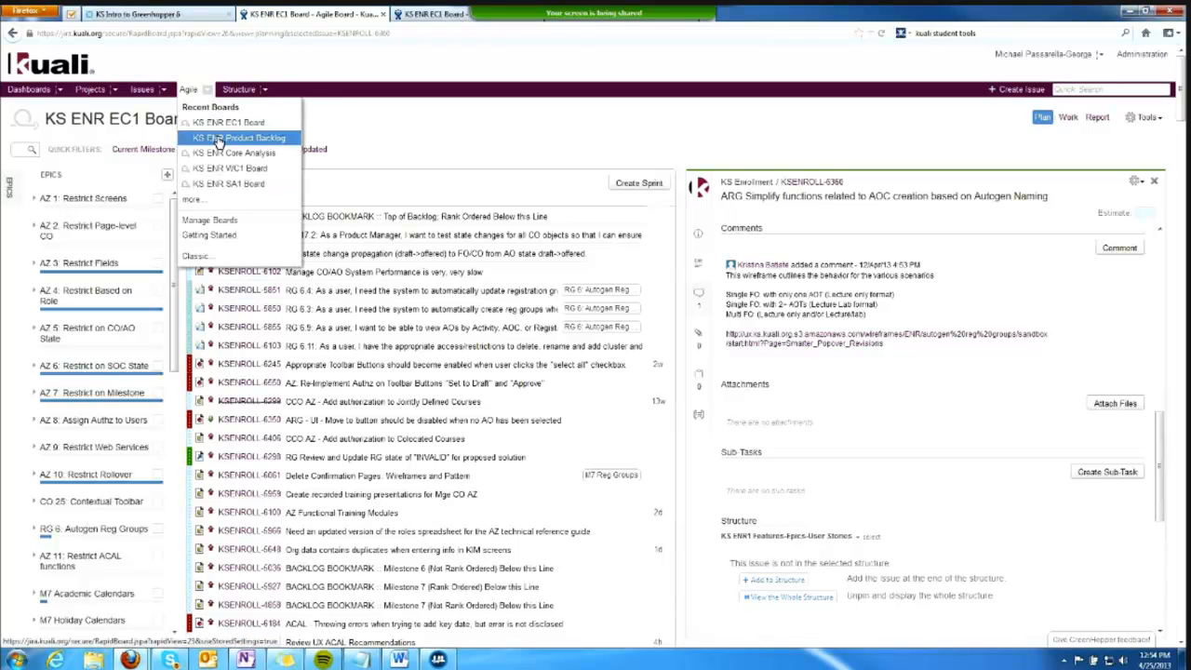
mouse_move(238, 138)
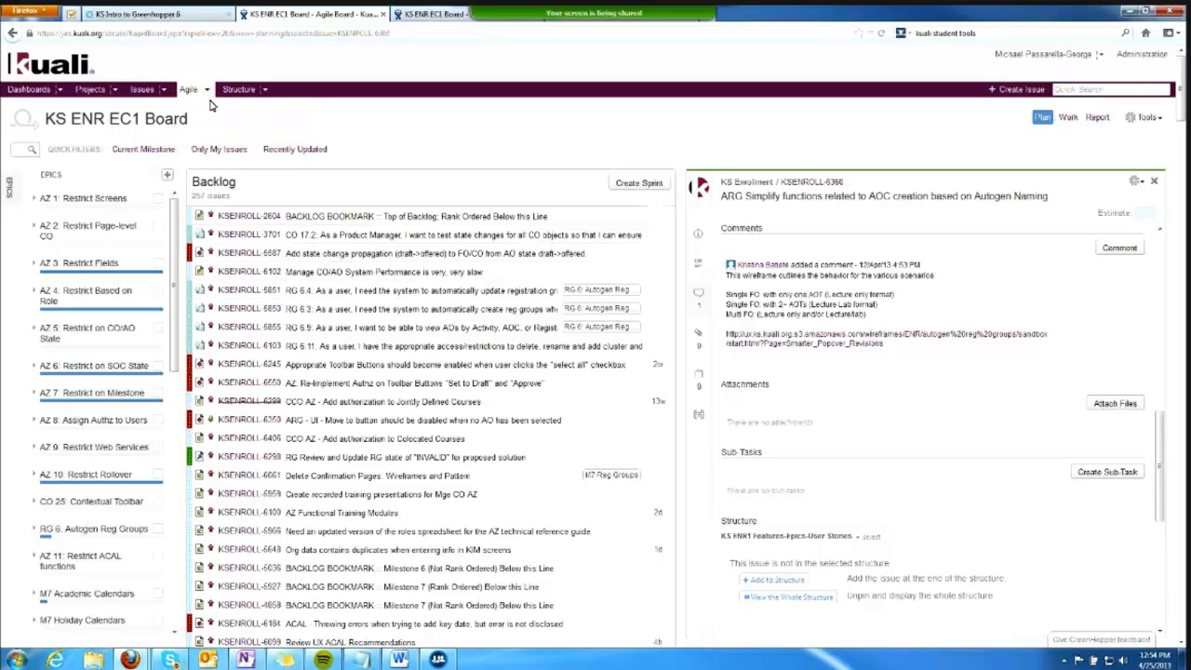
mouse_move(580, 221)
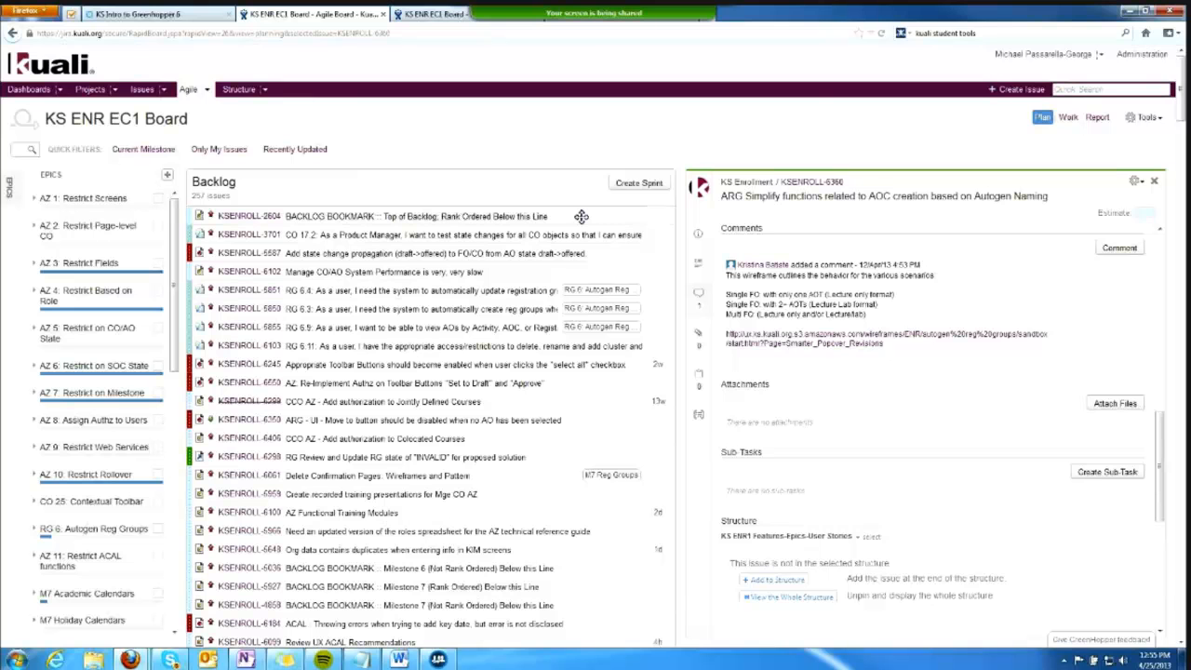
mouse_move(579, 217)
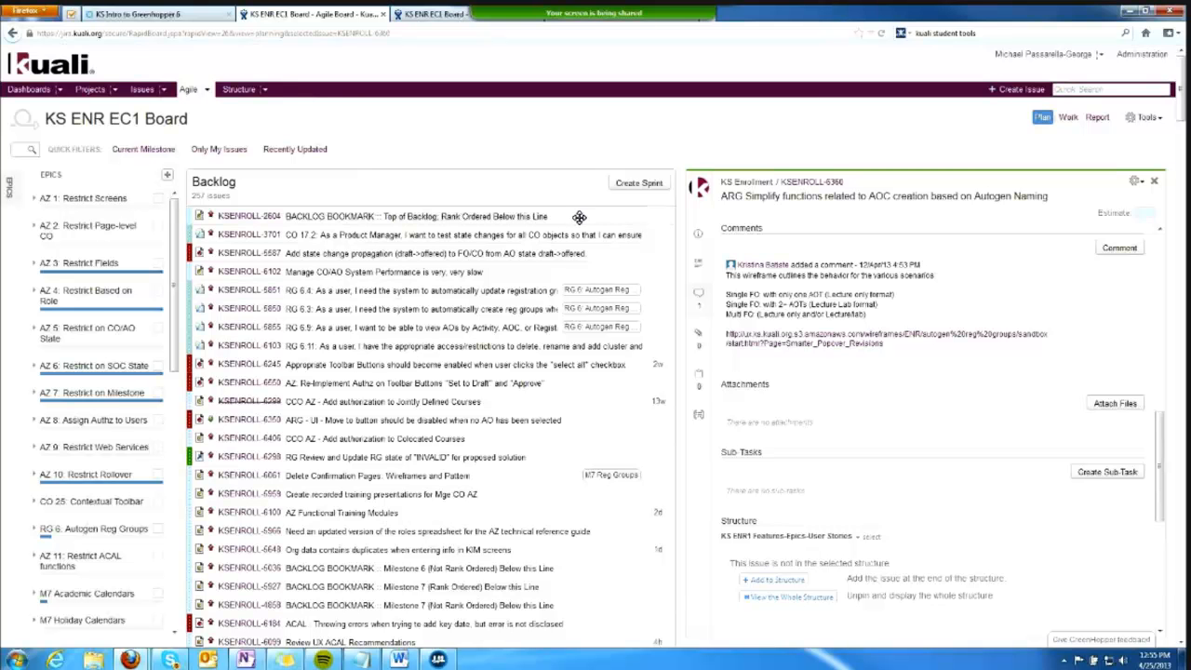
mouse_move(575, 217)
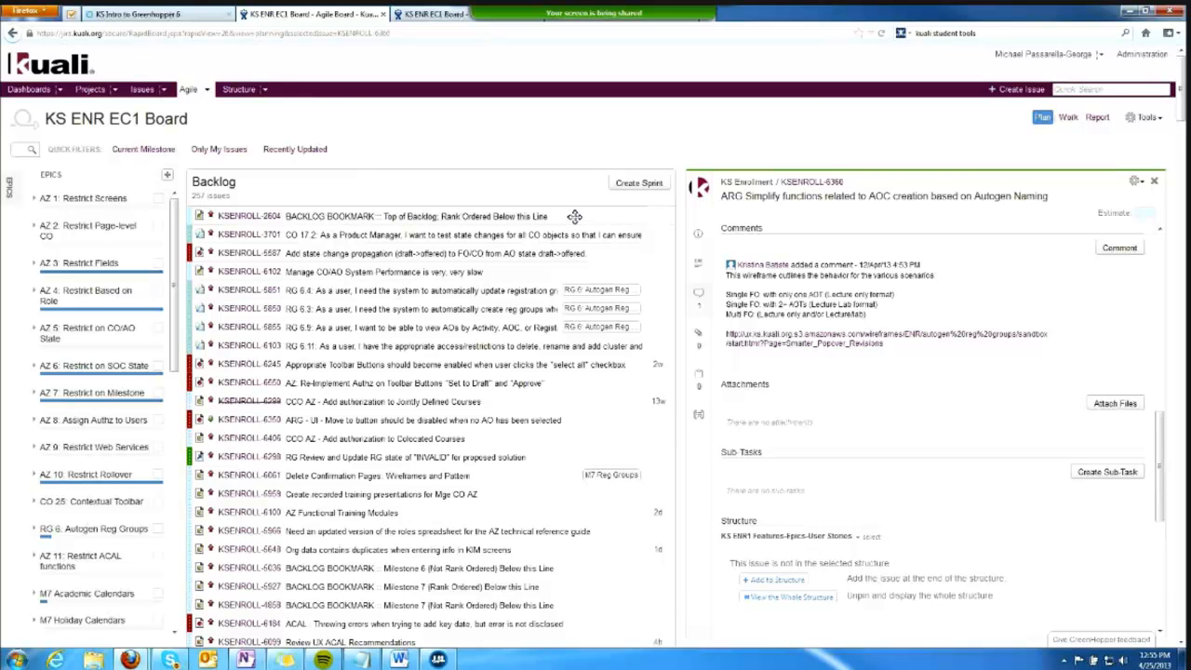
mouse_move(575, 217)
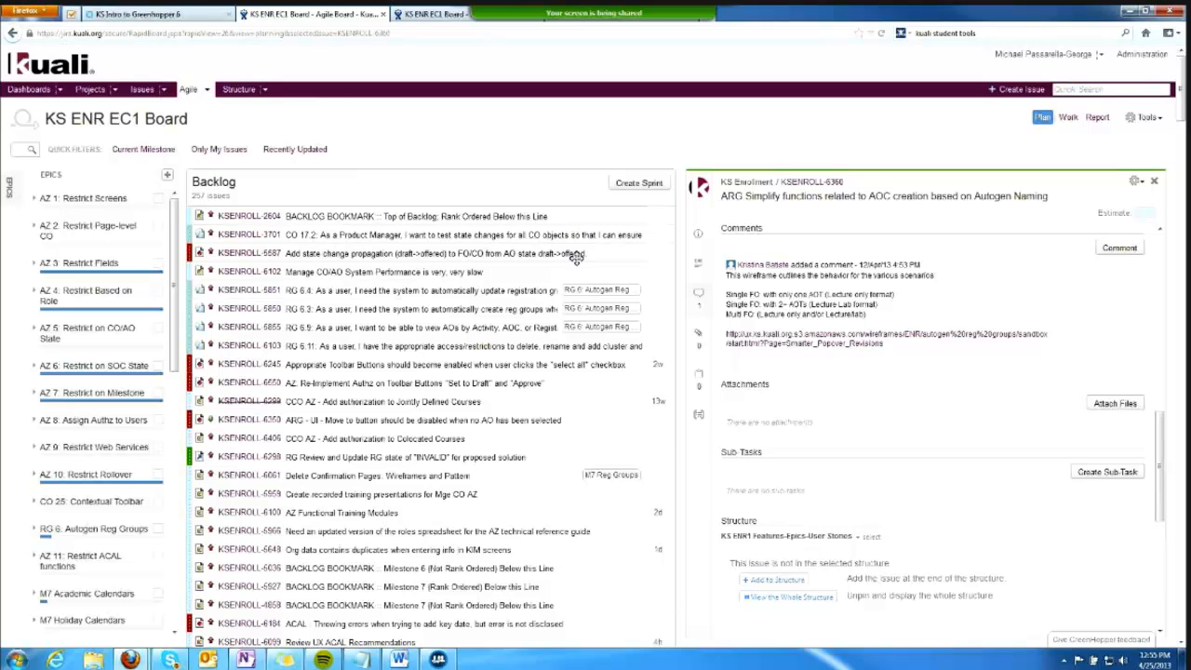
mouse_move(574, 377)
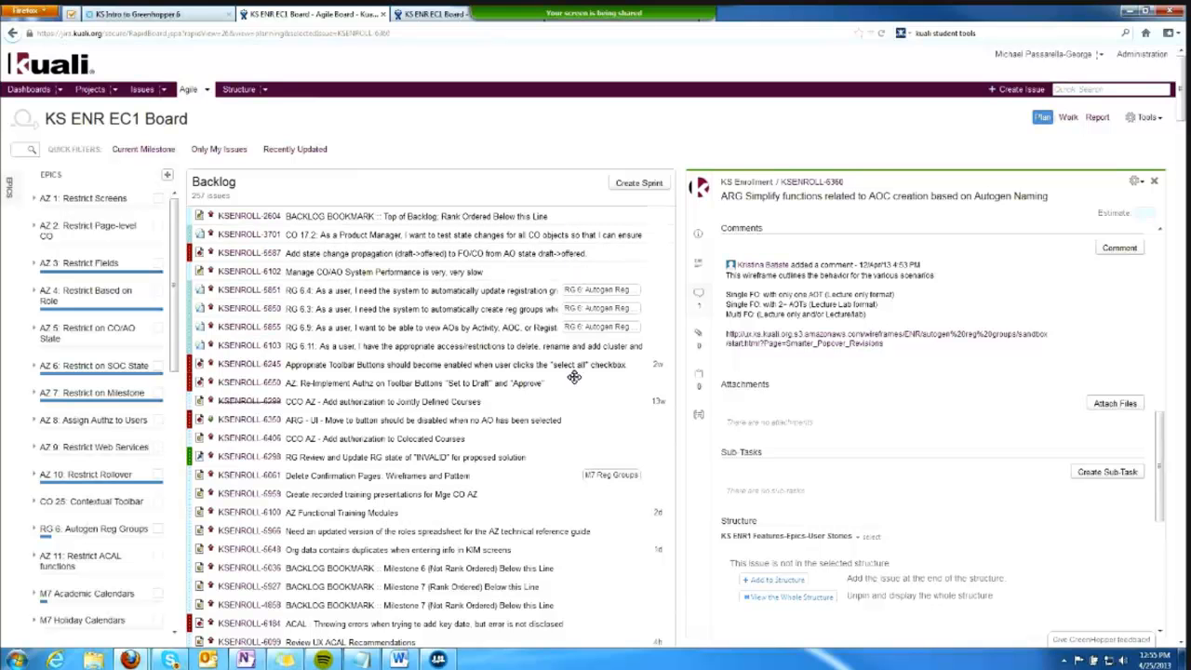
mouse_move(563, 502)
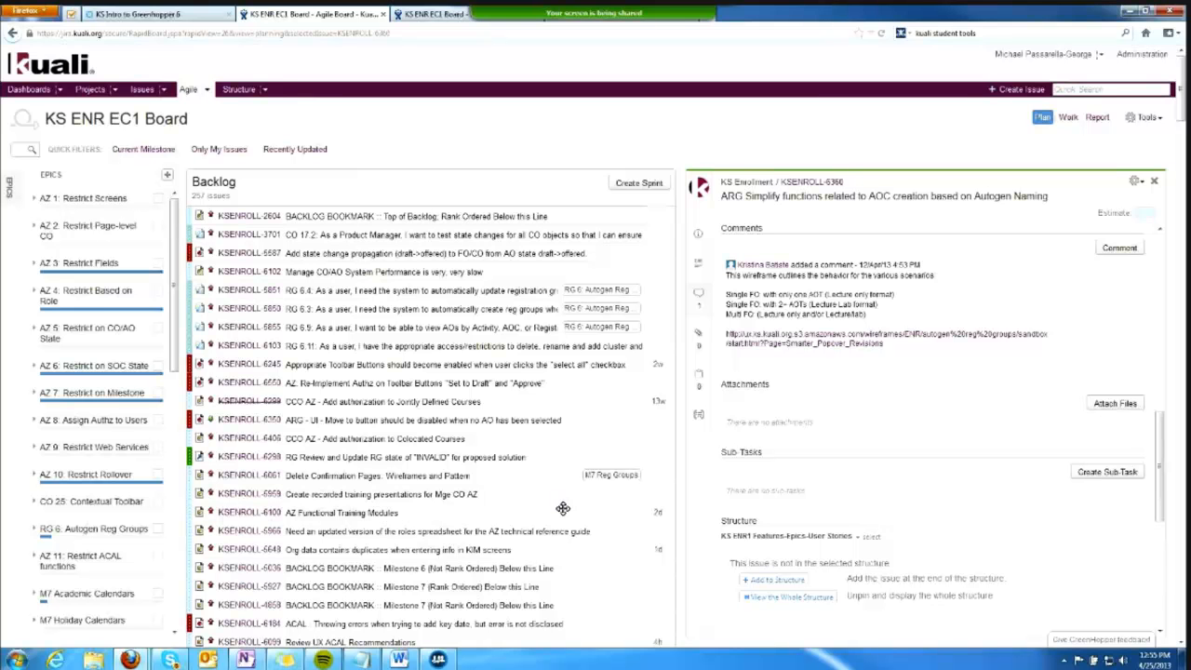
mouse_move(562, 394)
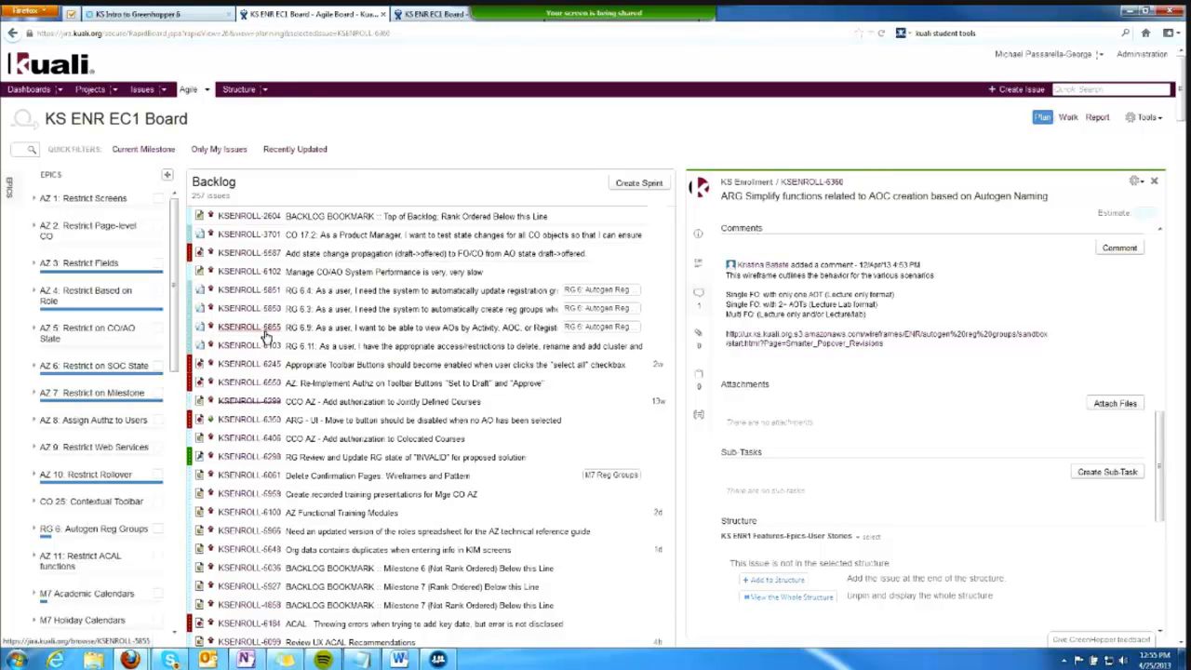
mouse_move(268, 335)
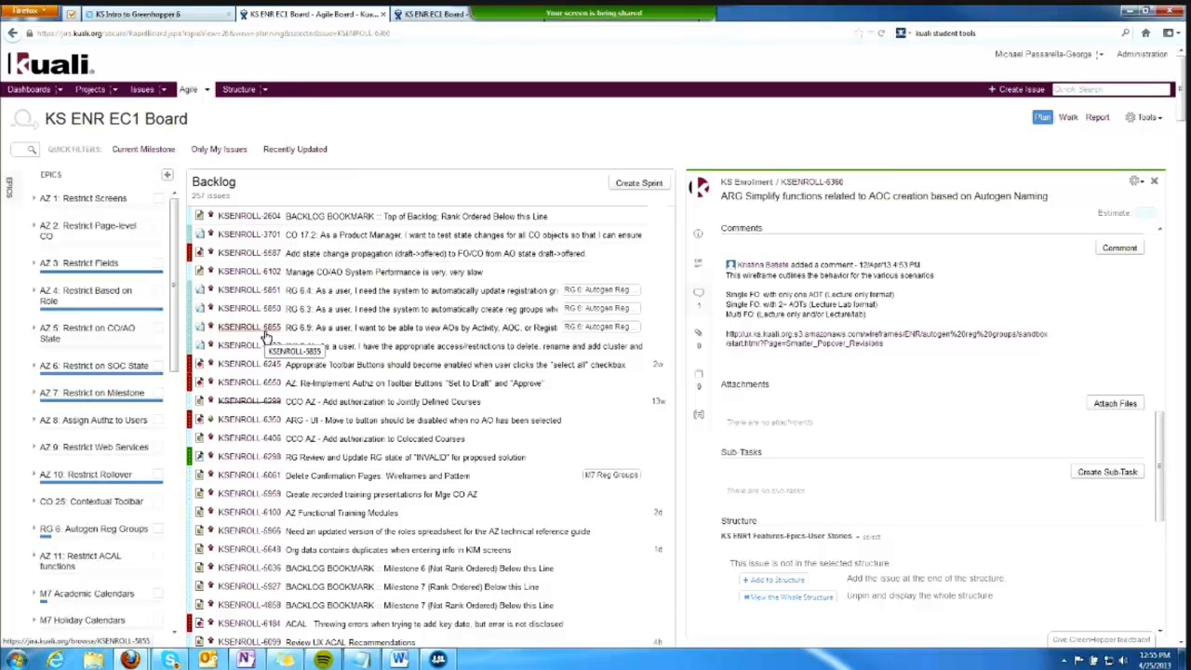
mouse_move(270, 345)
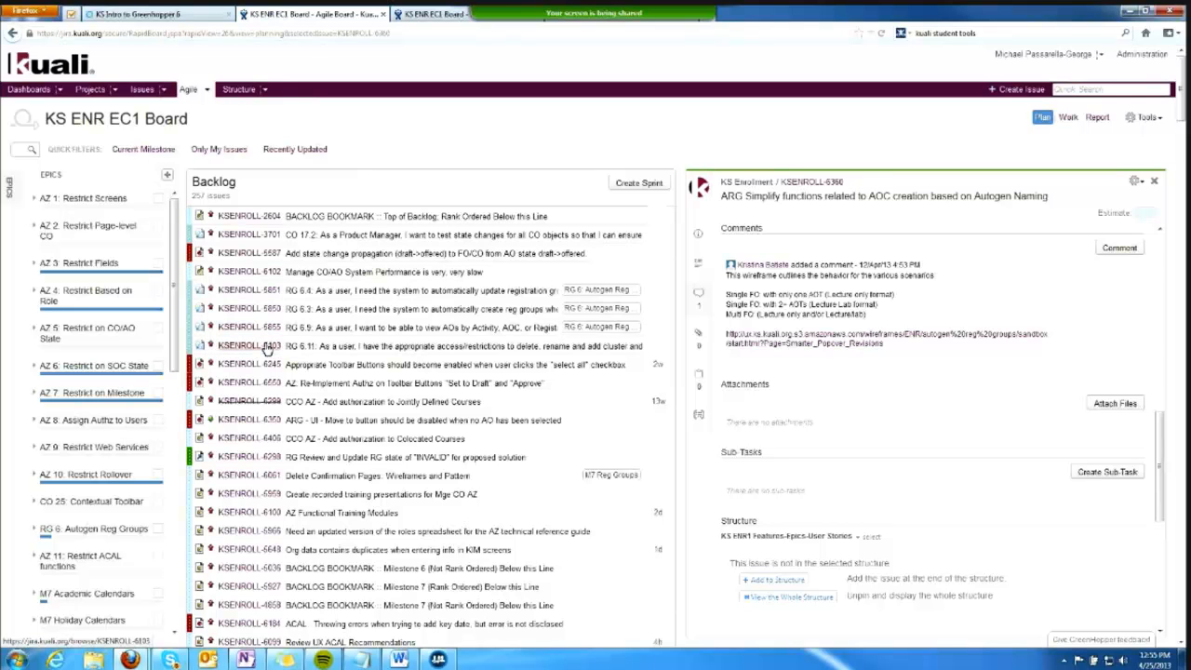
mouse_move(270, 349)
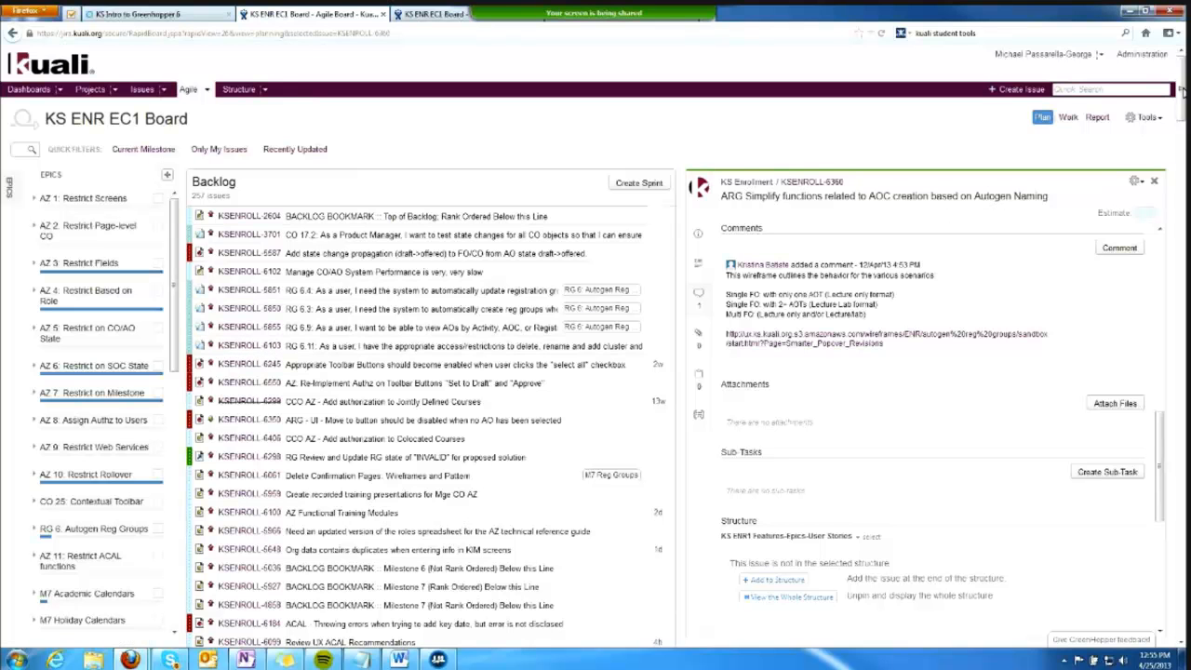
scroll(down, 3)
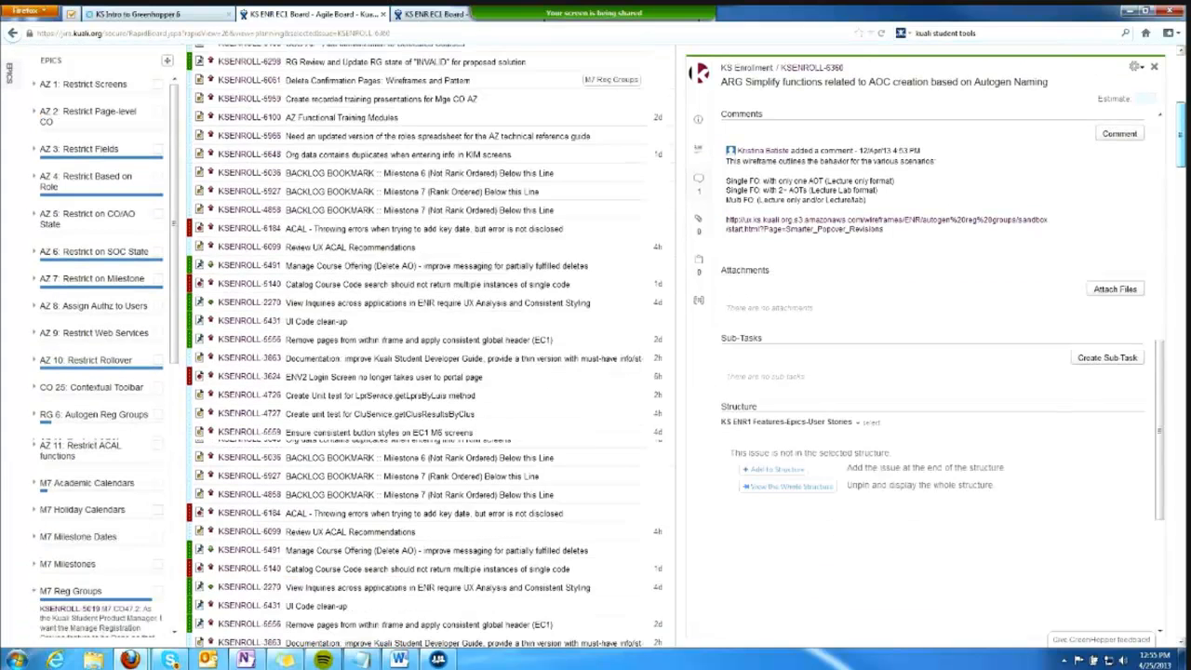
scroll(down, 3)
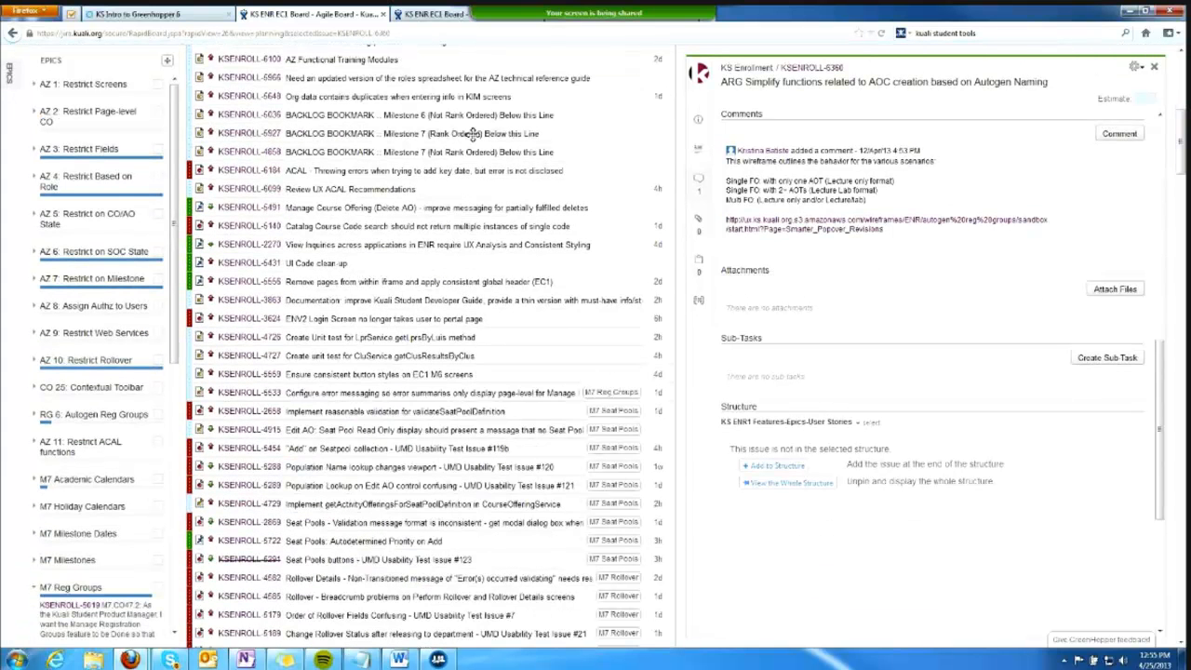
mouse_move(484, 133)
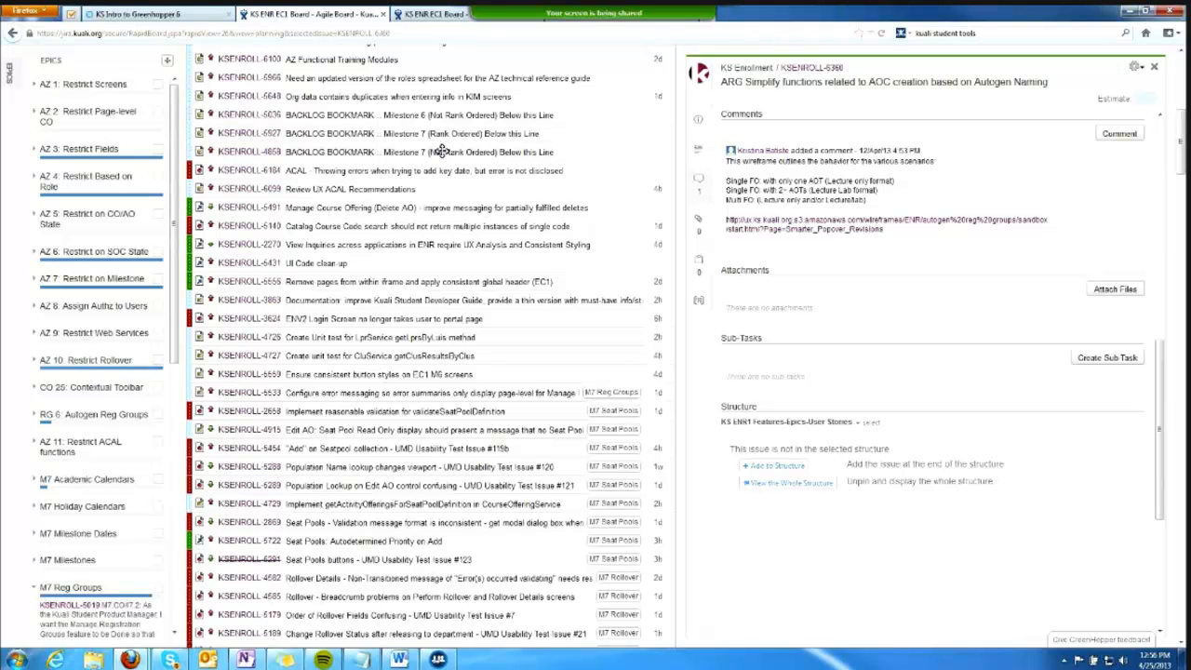
mouse_move(502, 151)
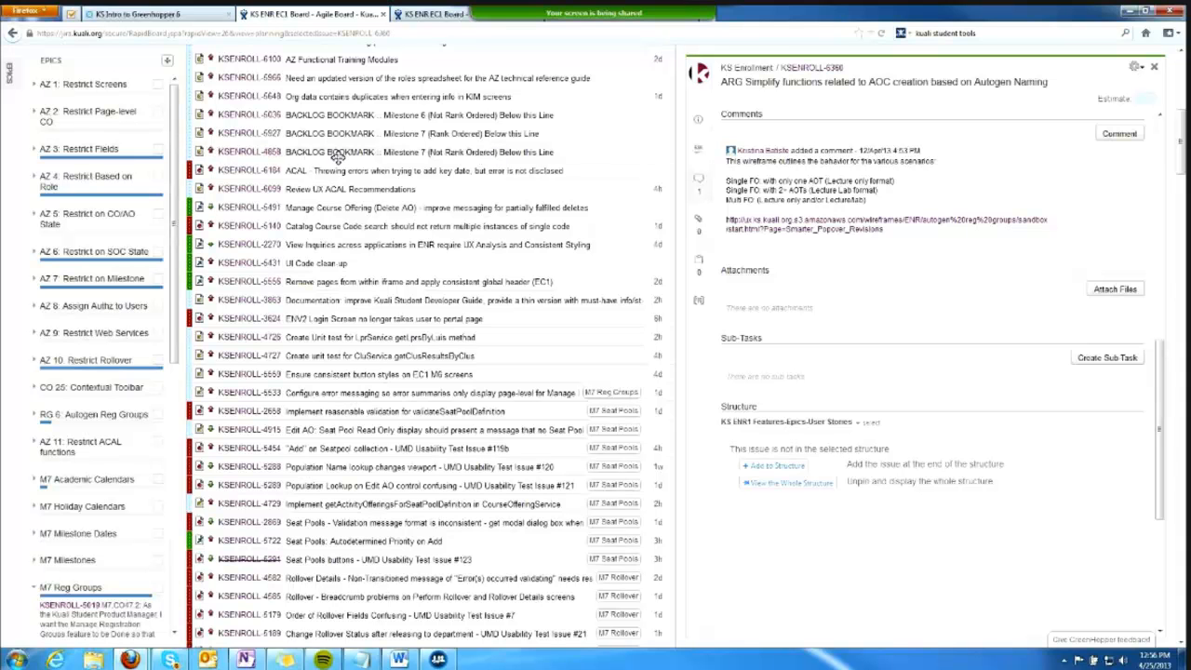
mouse_move(342, 151)
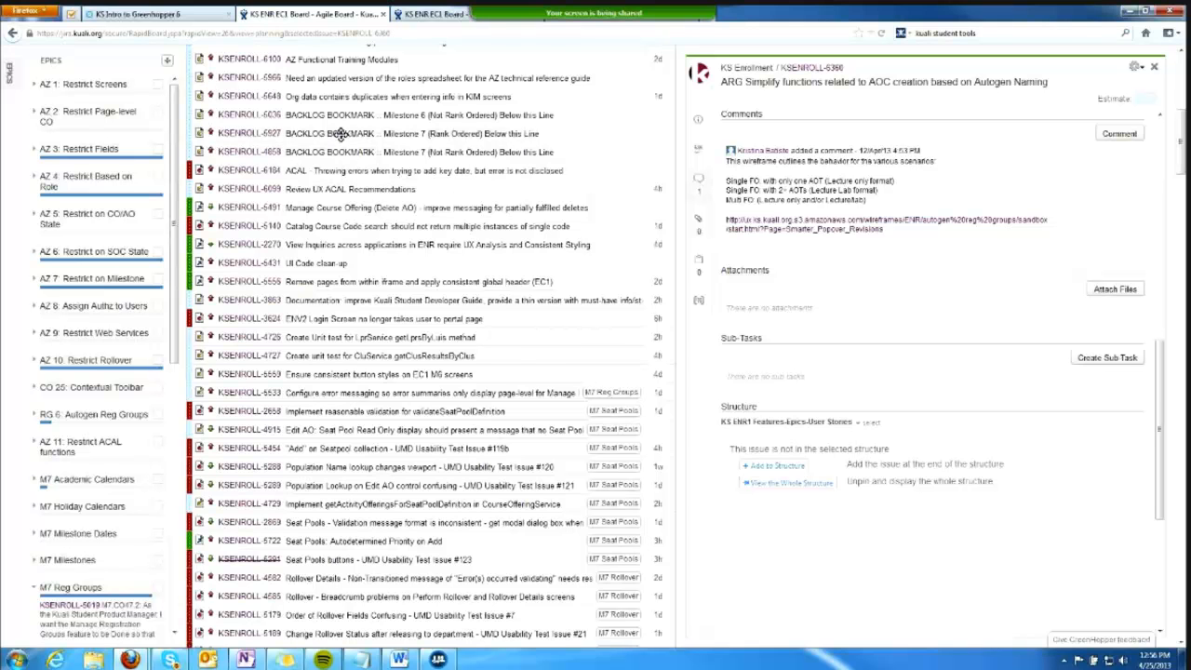
mouse_move(342, 136)
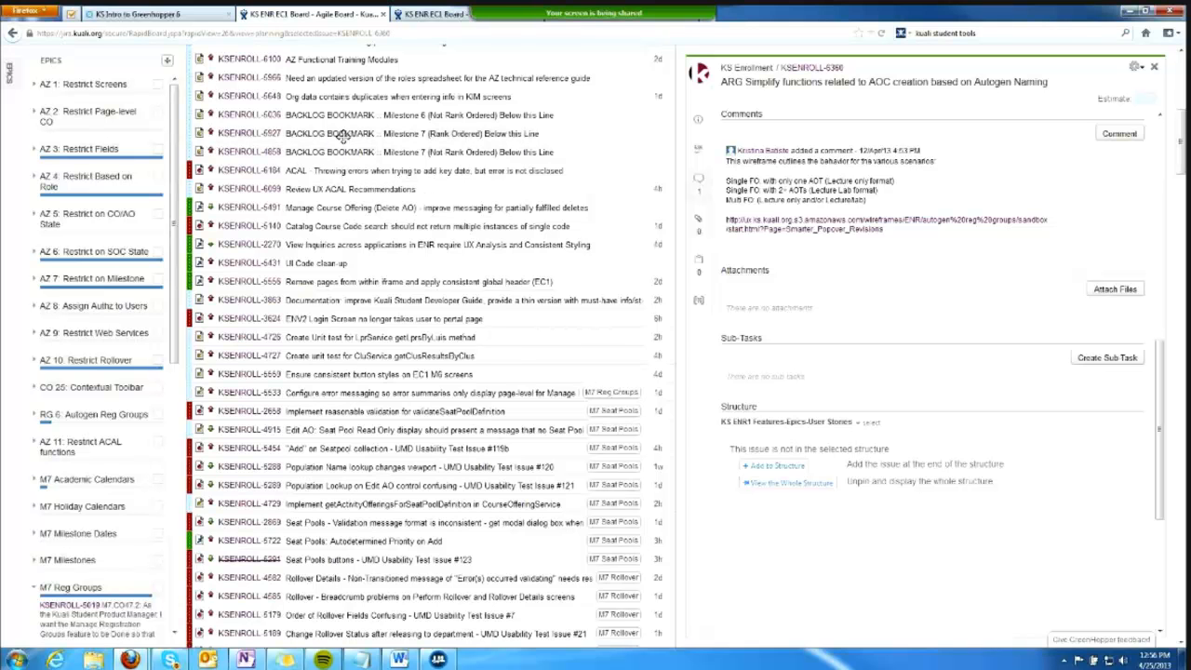
mouse_move(346, 152)
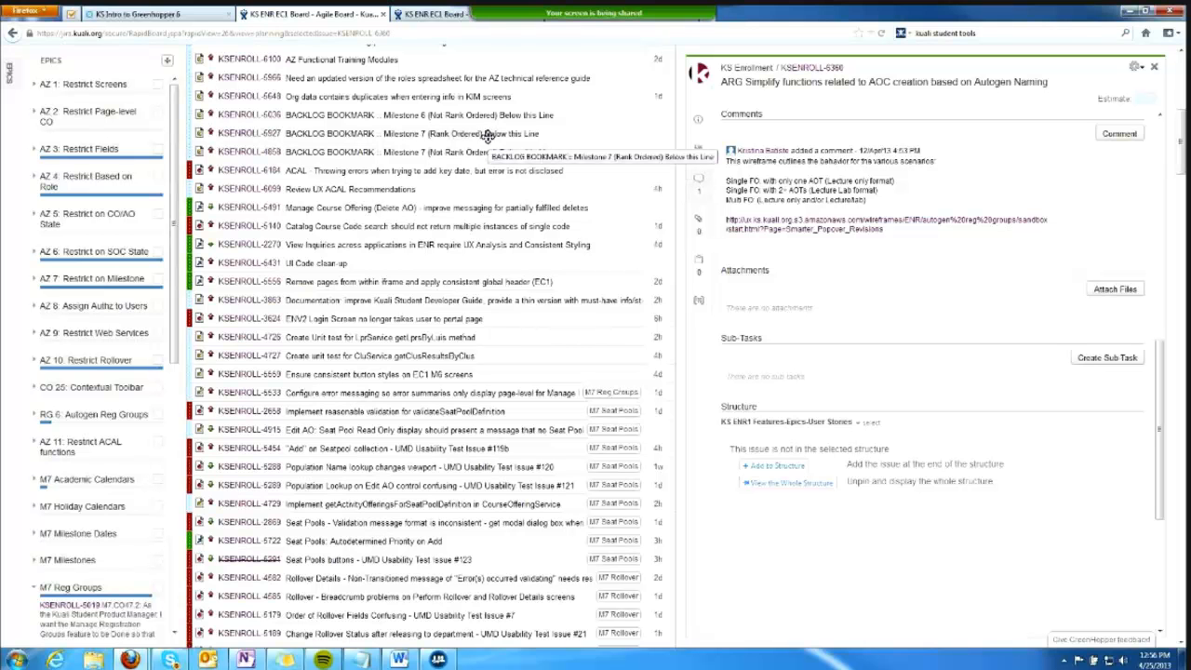
mouse_move(485, 137)
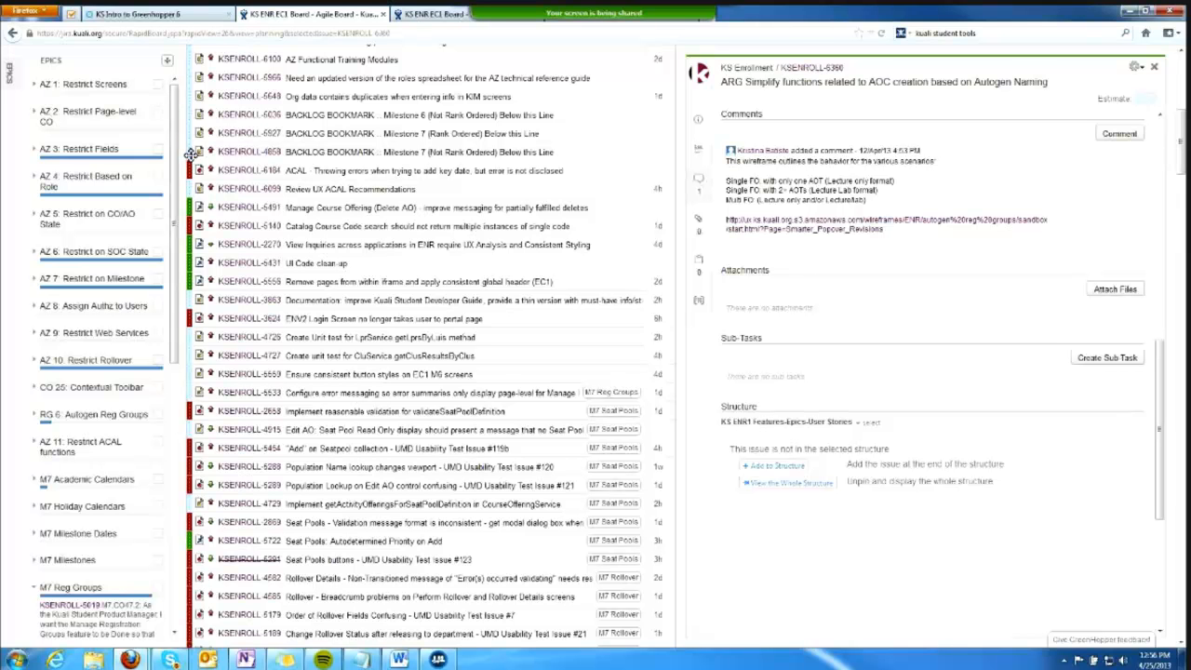
mouse_move(190, 153)
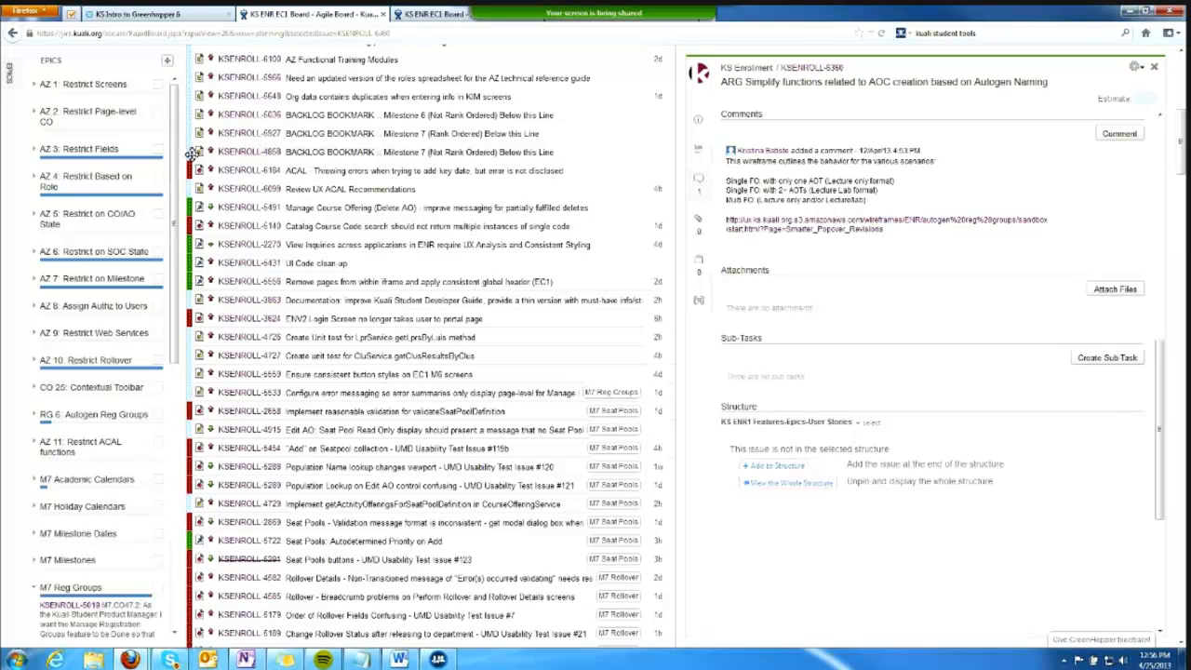
mouse_move(193, 154)
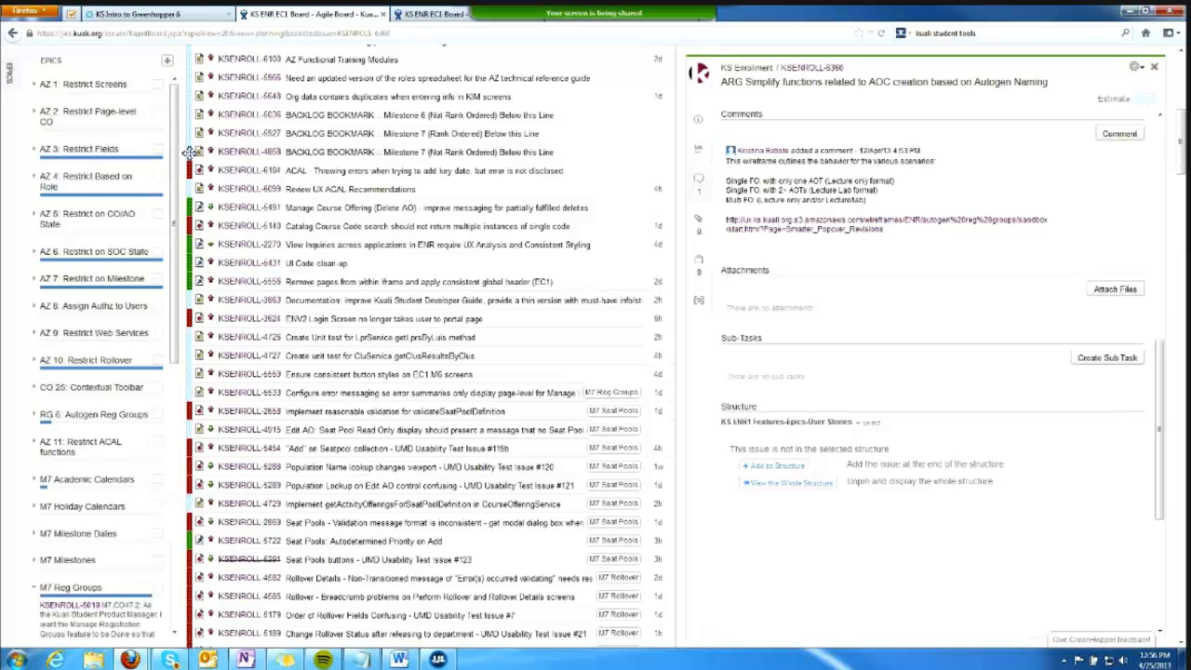
mouse_move(189, 152)
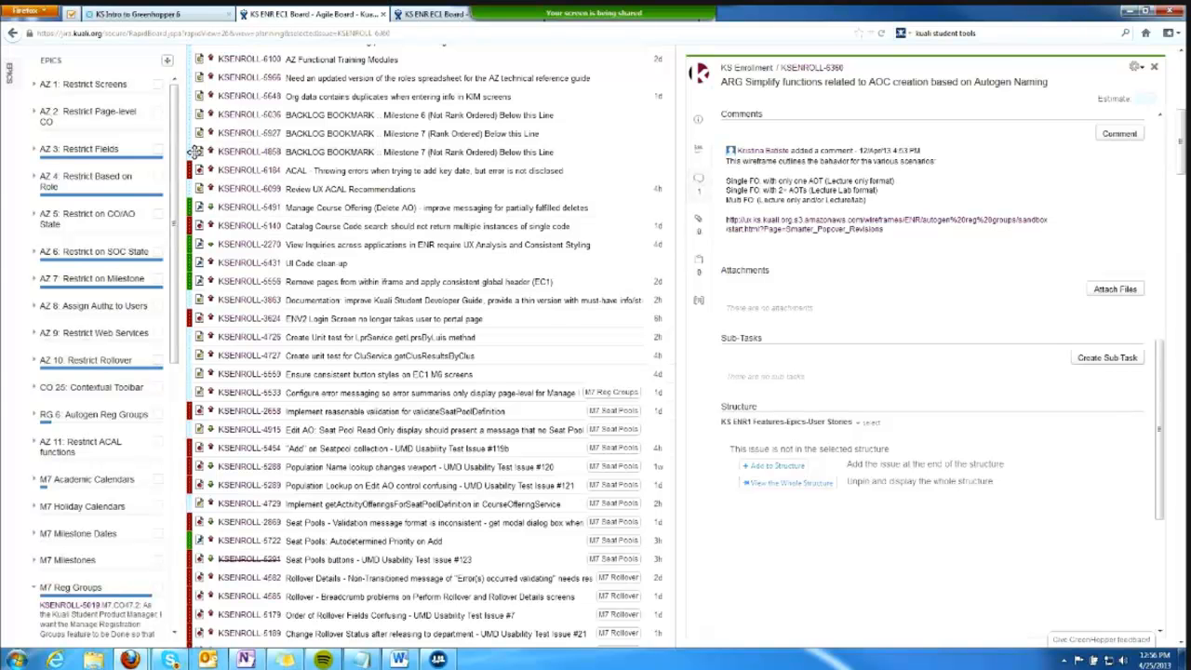
mouse_move(200, 172)
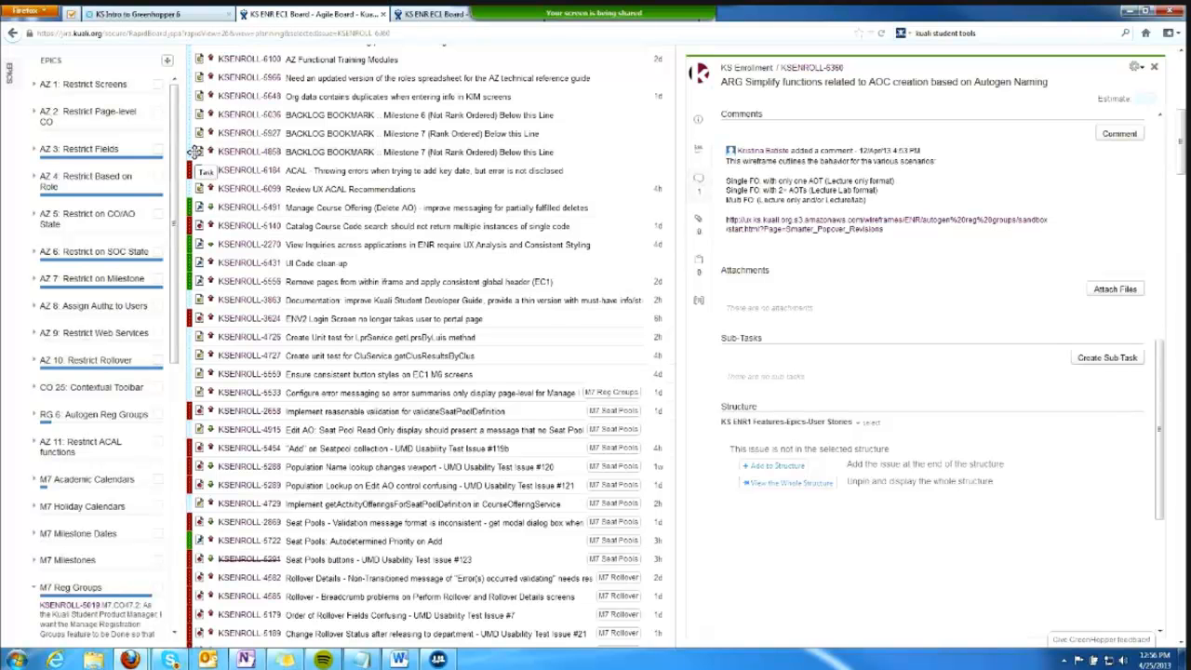
mouse_move(200, 309)
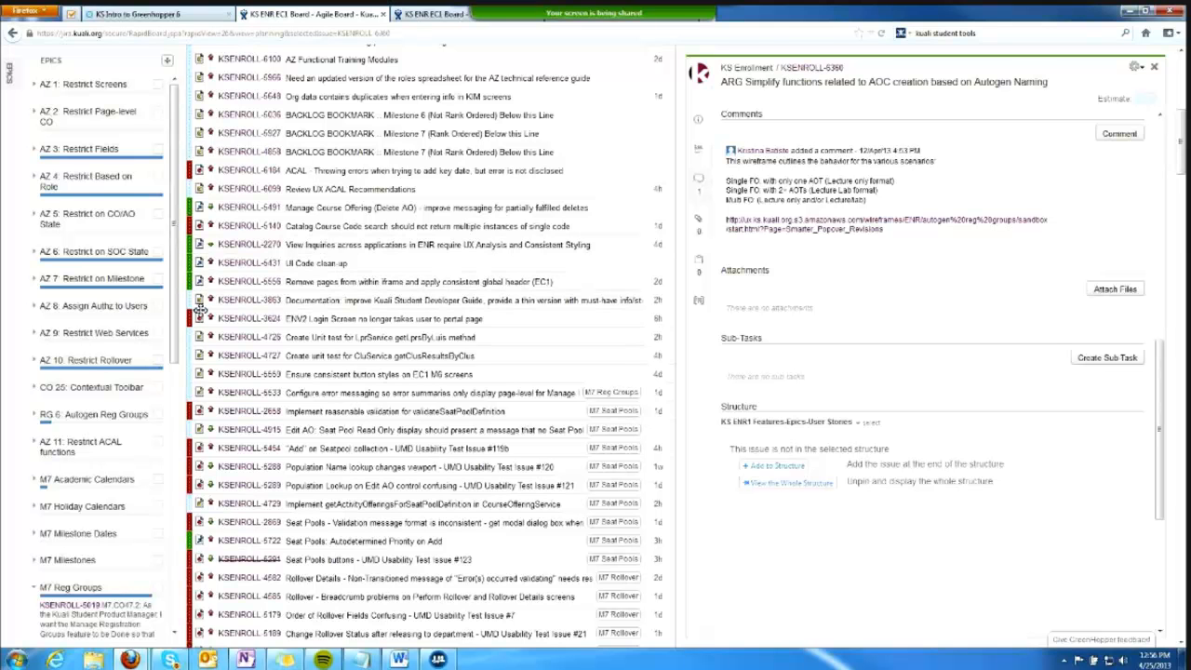
mouse_move(200, 317)
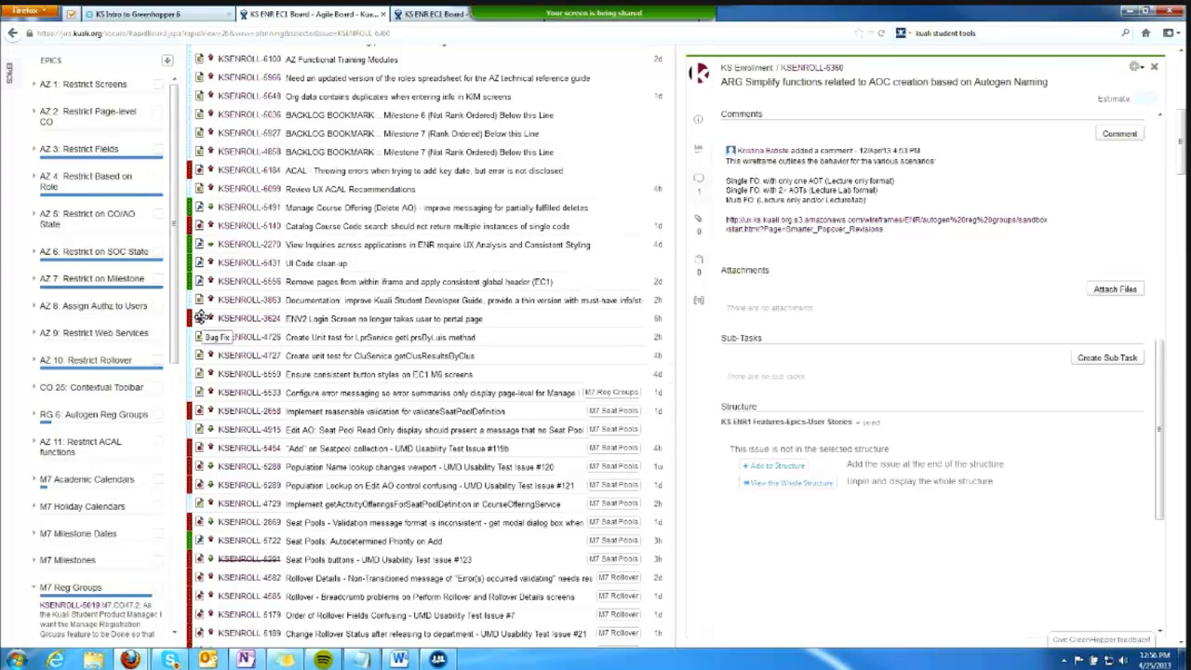
mouse_move(1032, 248)
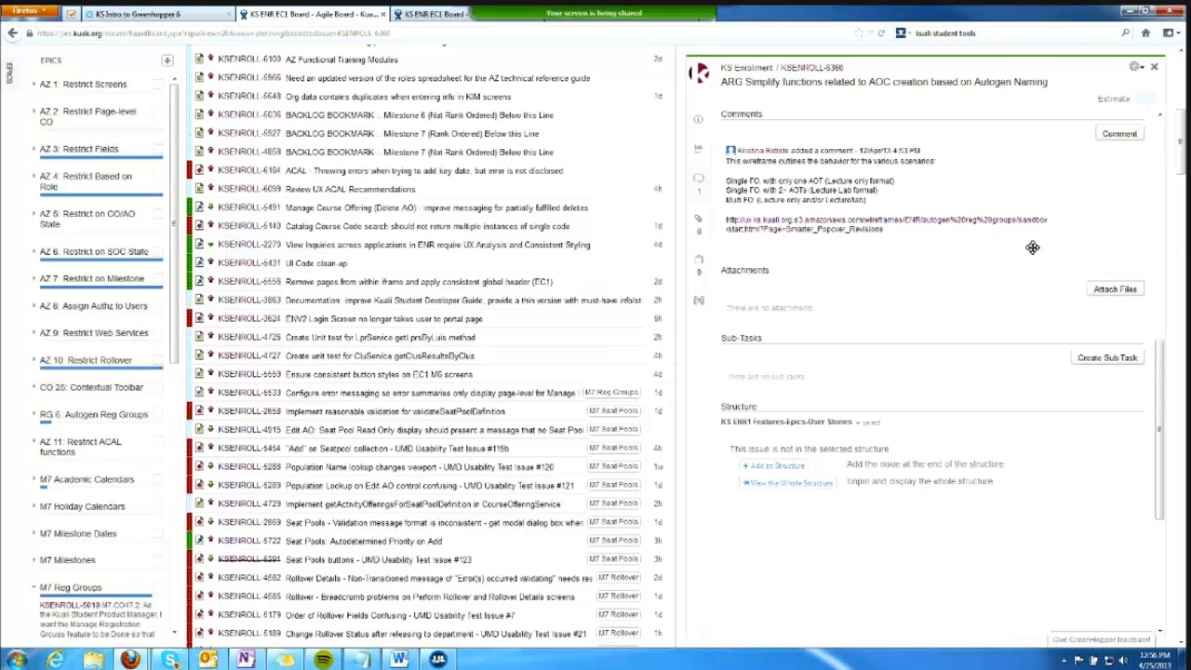
- Scroll the backlog down to the High, Medium and Low Priority Group bookmarks
scroll(down, 3)
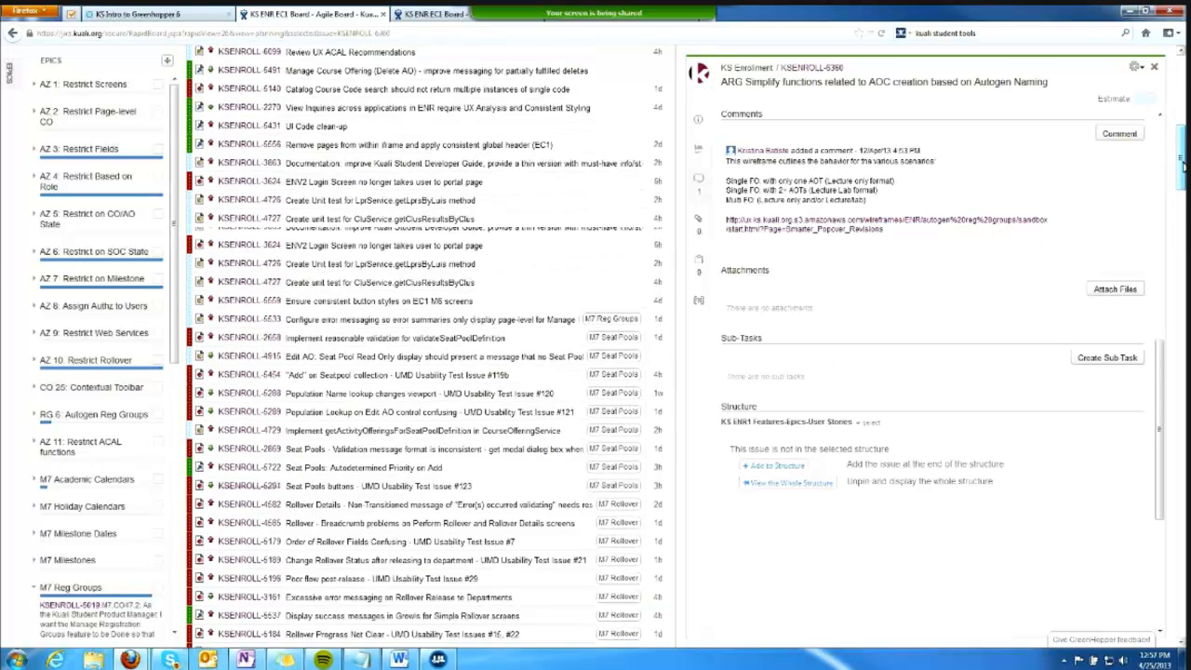
scroll(down, 3)
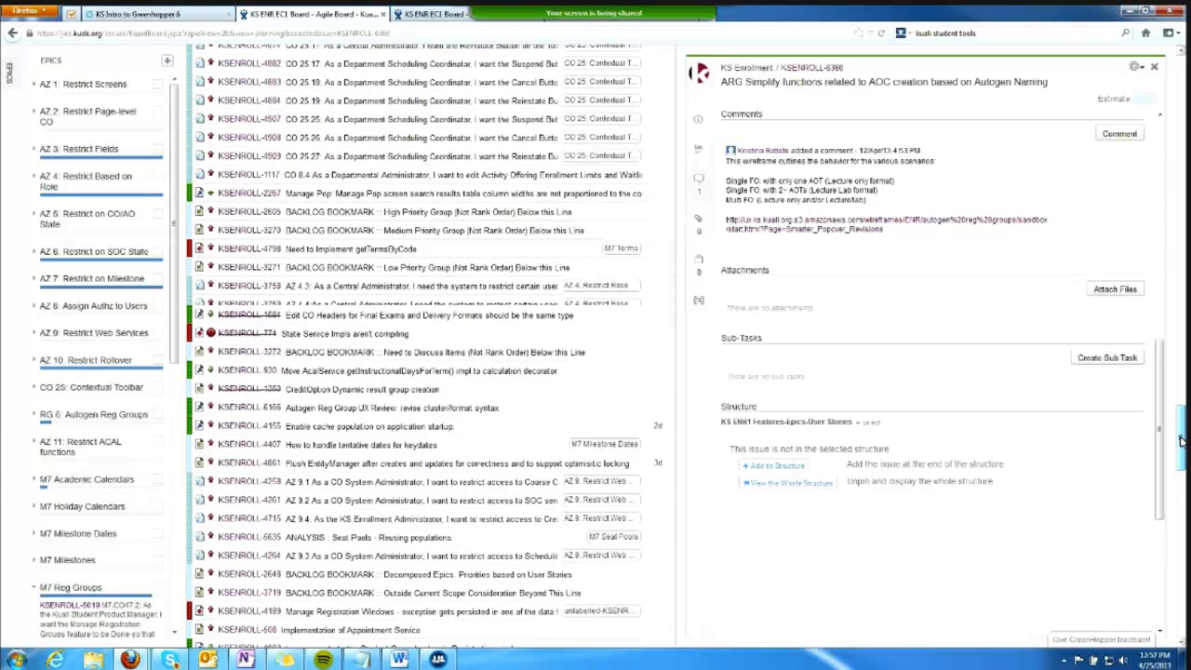
scroll(down, 3)
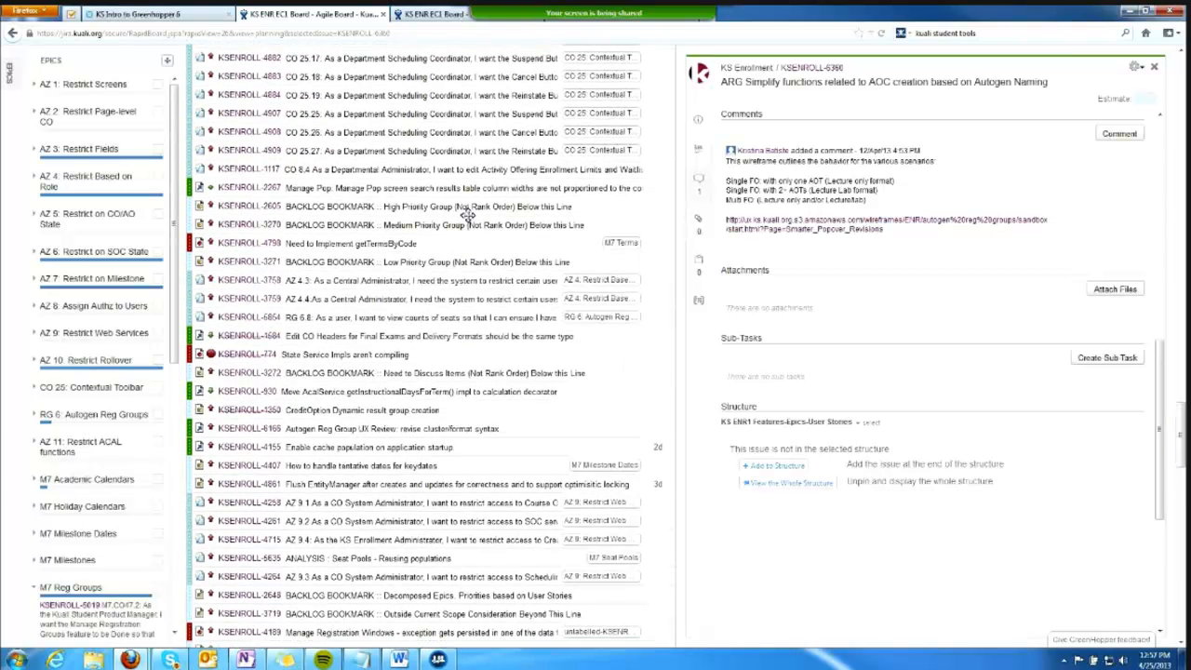
mouse_move(521, 377)
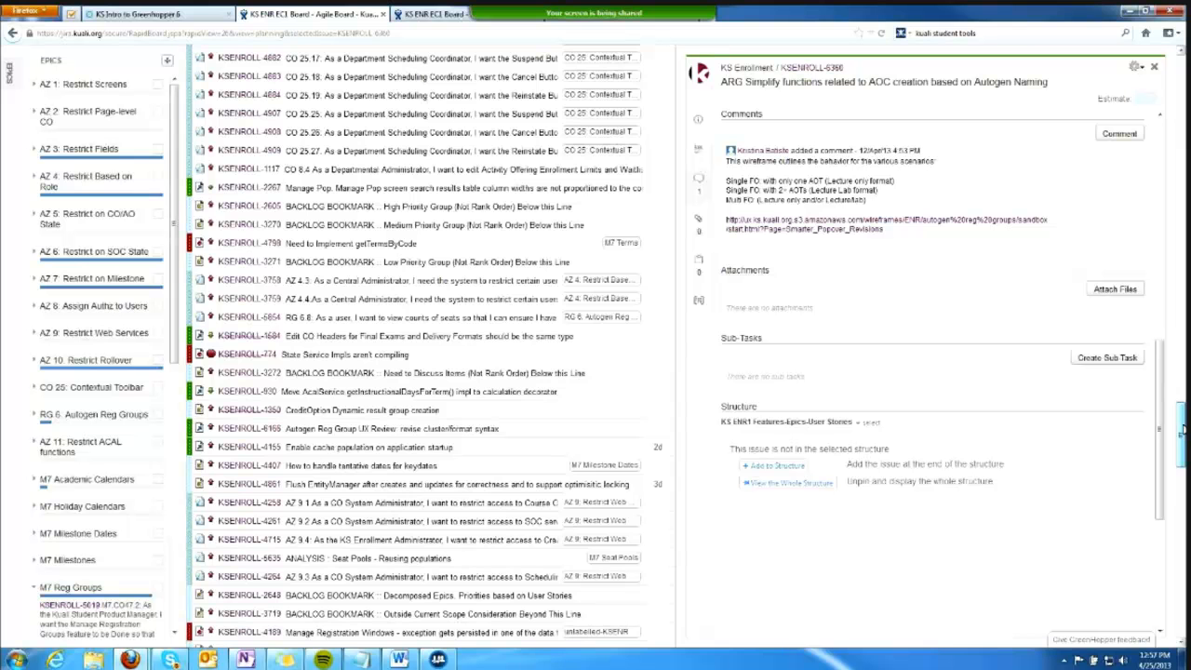
- Scroll the backlog down to the End of Backlog, Unreviewed Tickets bookmark
scroll(down, 3)
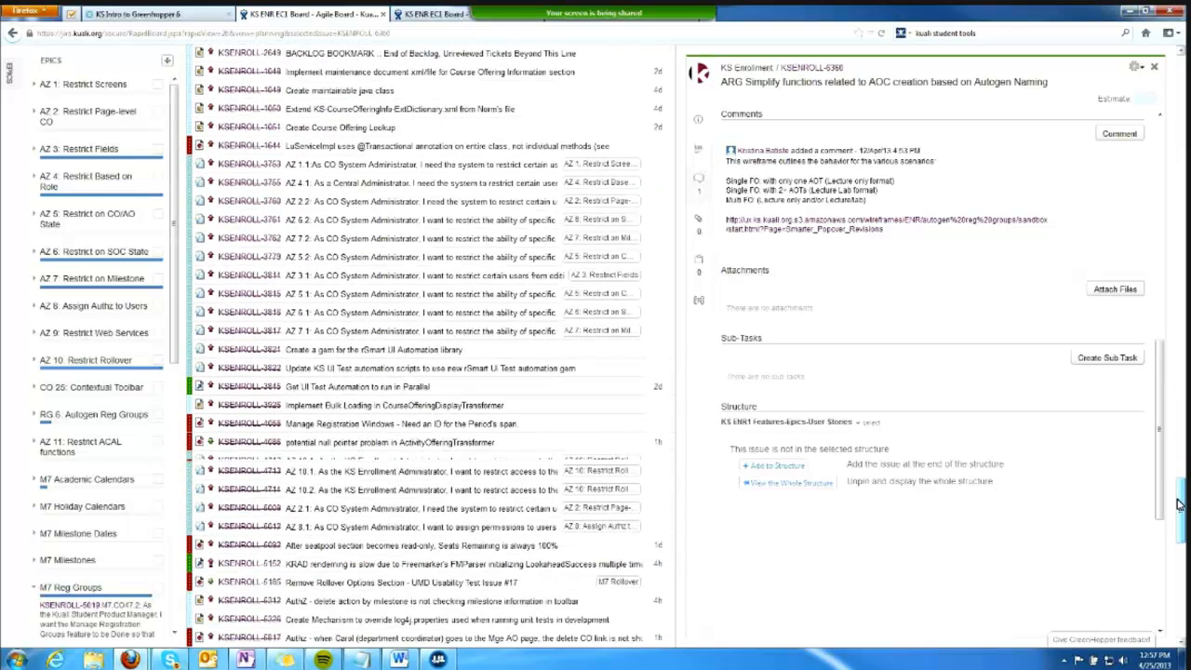
scroll(down, 3)
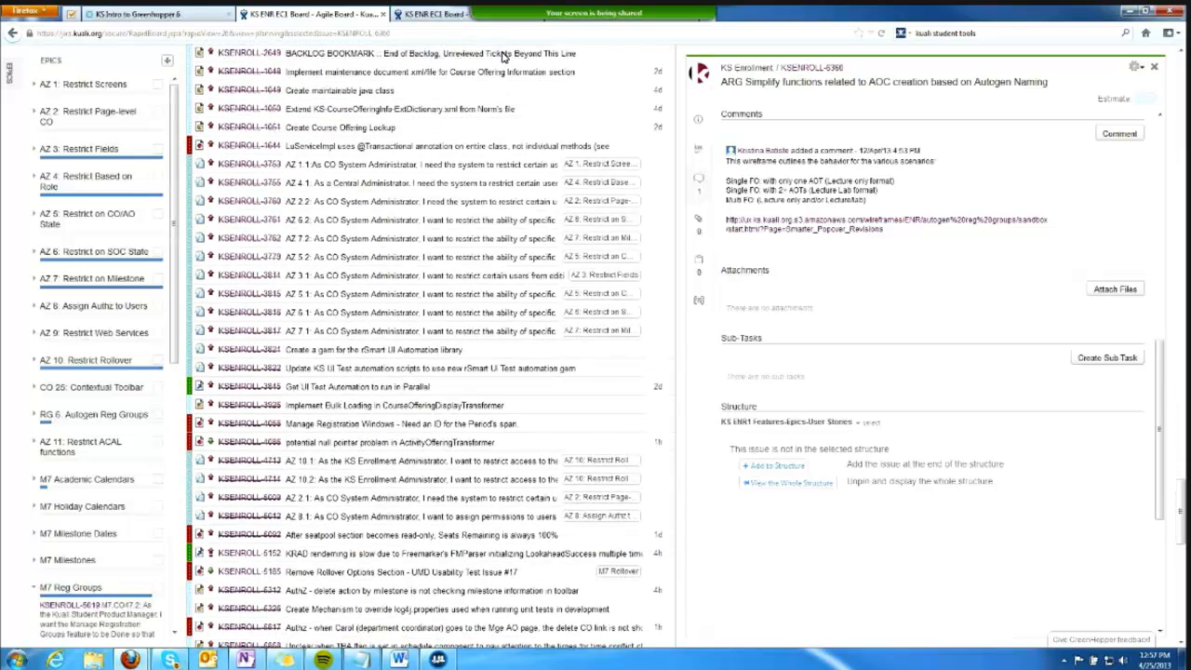
mouse_move(503, 59)
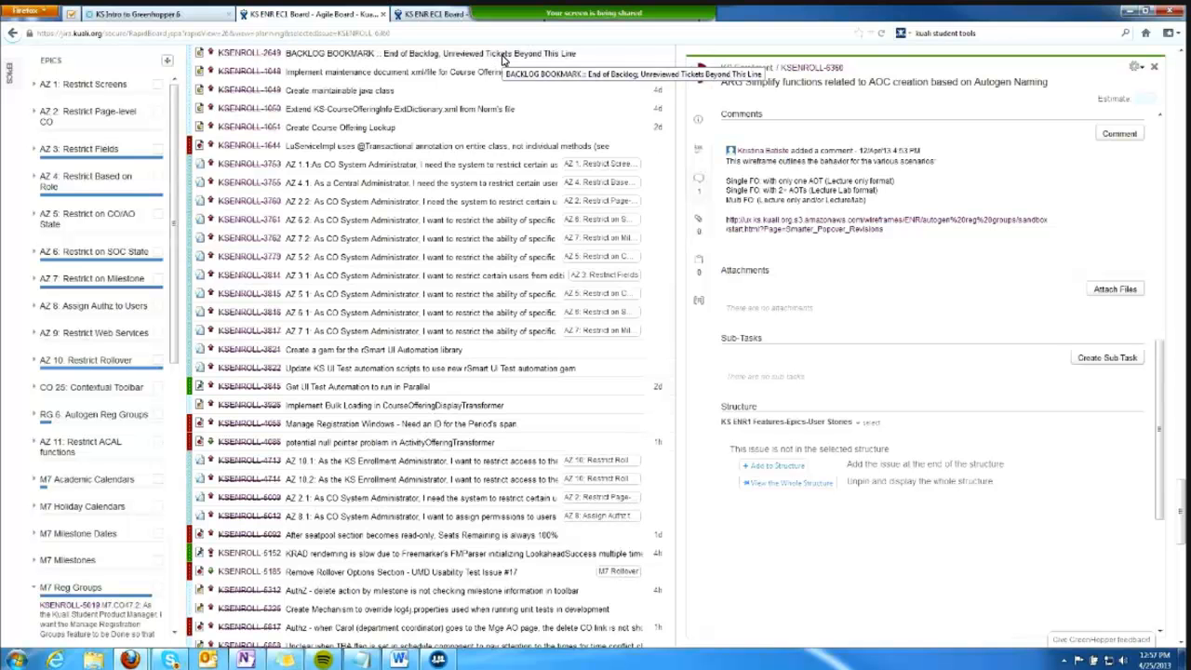
mouse_move(244, 322)
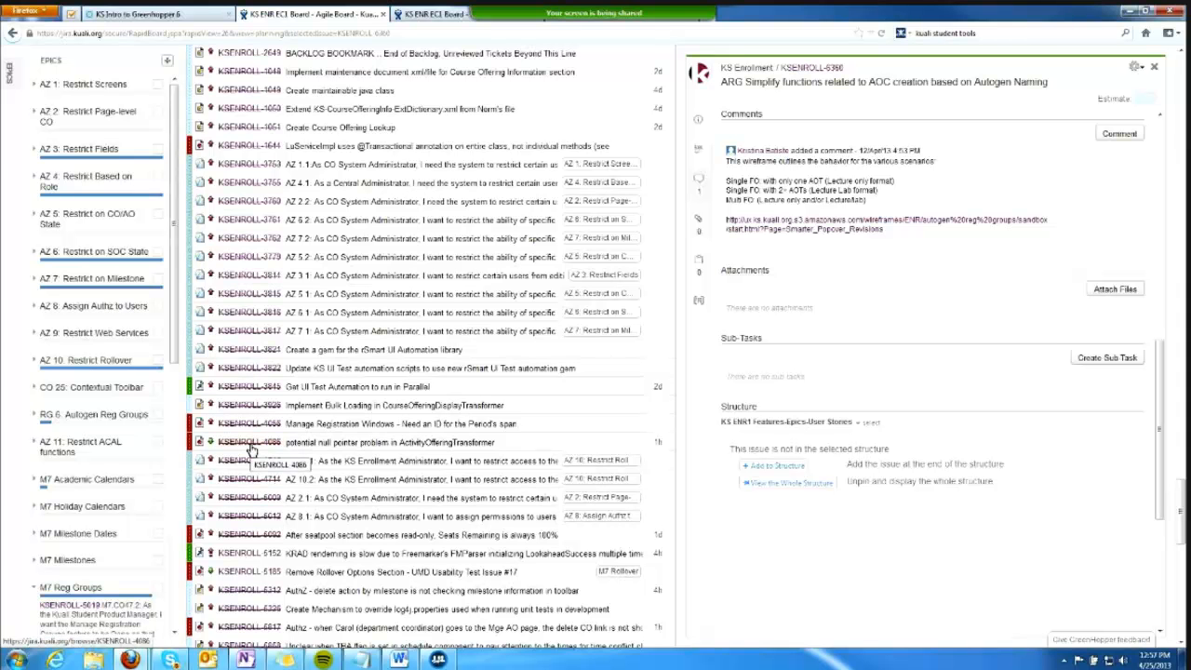
mouse_move(252, 451)
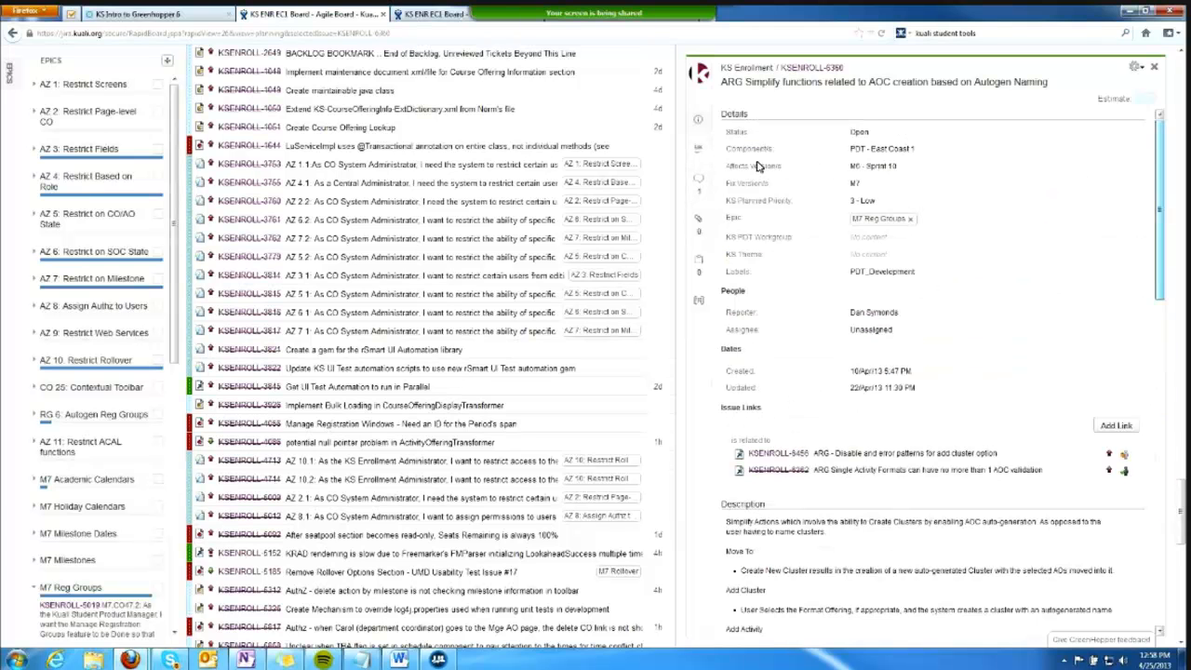
mouse_move(689, 290)
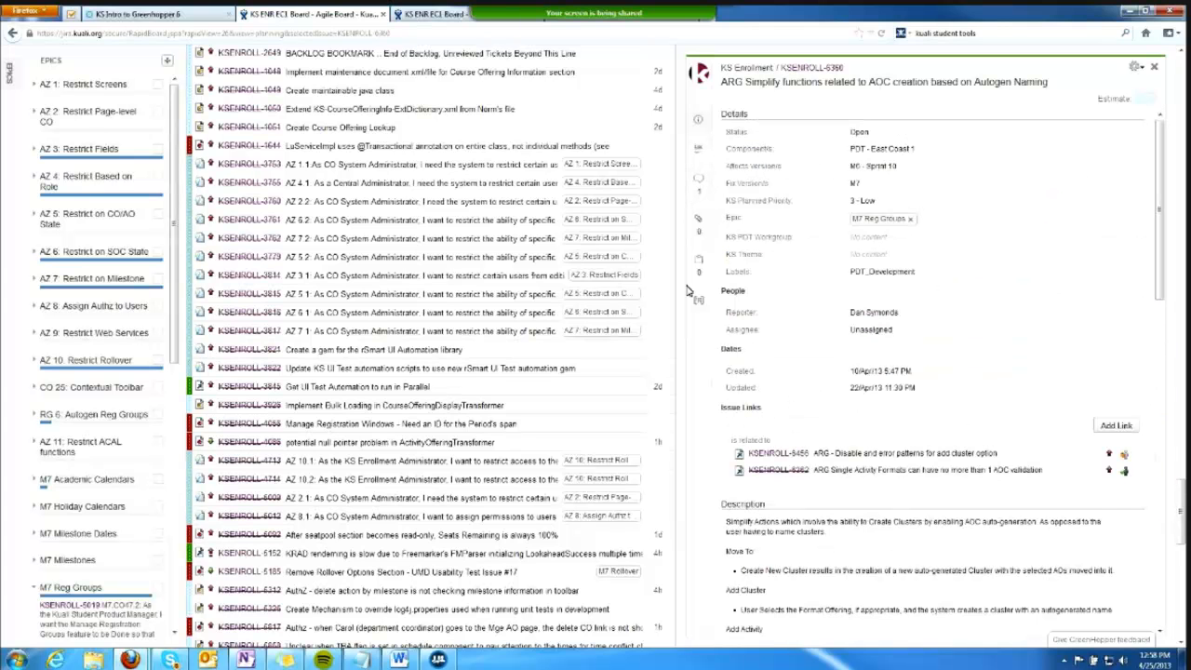
- Scroll the backlog back up toward ticket KSENROLL-3701
scroll(up, 3)
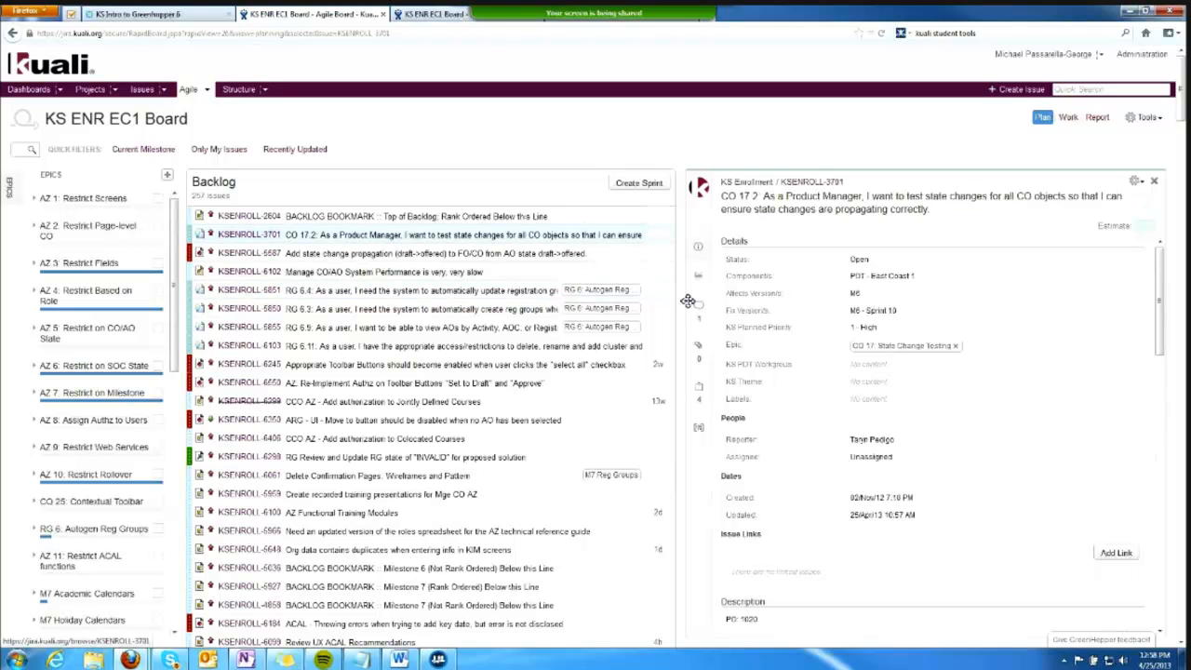
mouse_move(881, 333)
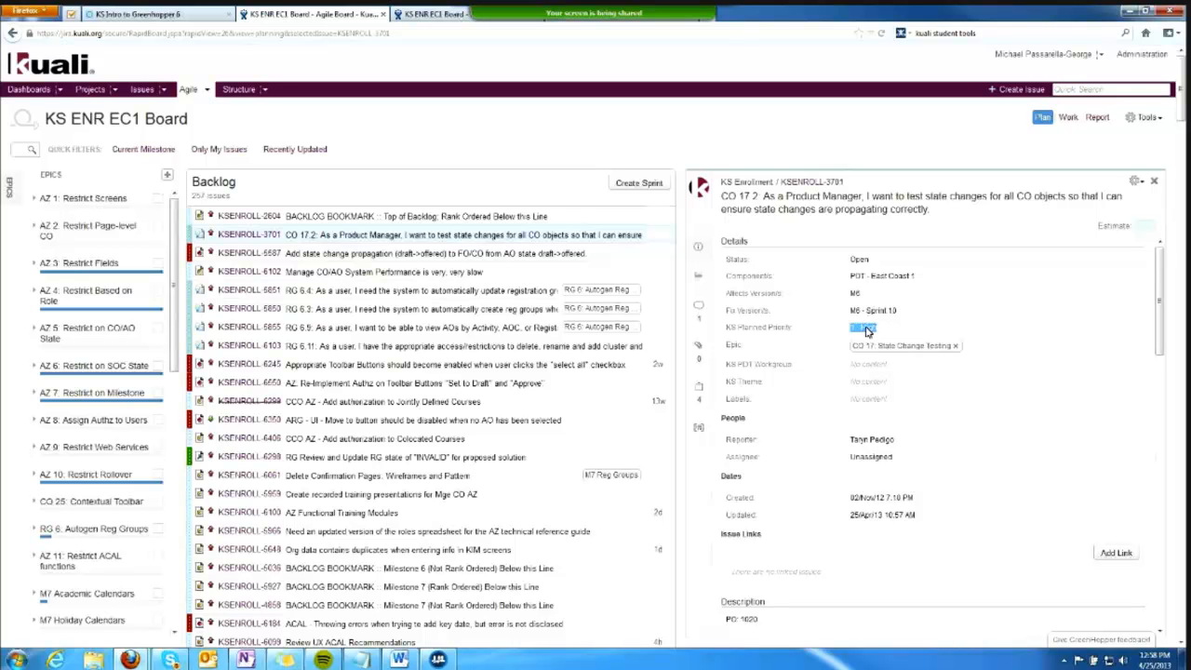
mouse_move(869, 332)
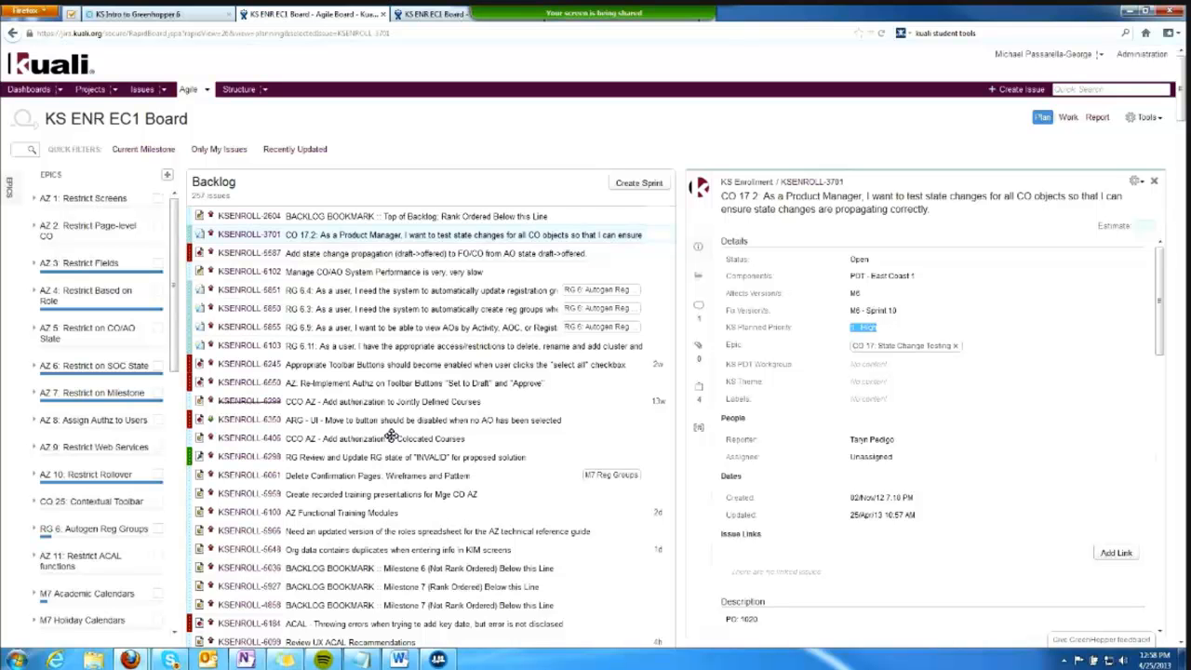
mouse_move(828, 332)
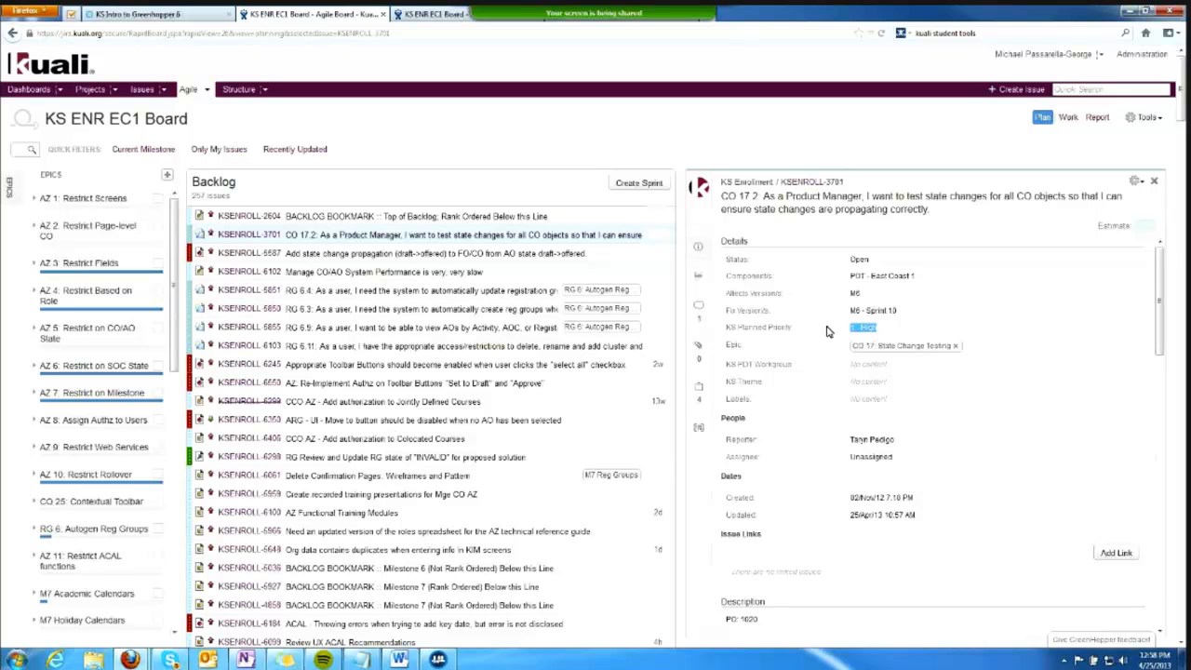
mouse_move(856, 335)
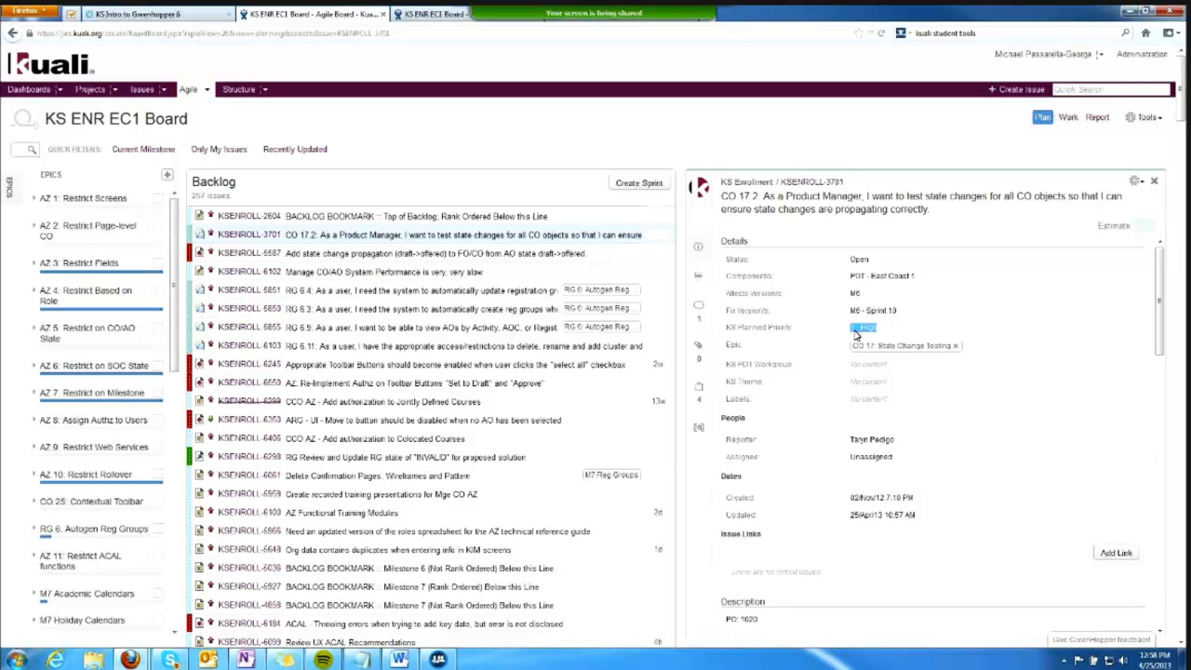